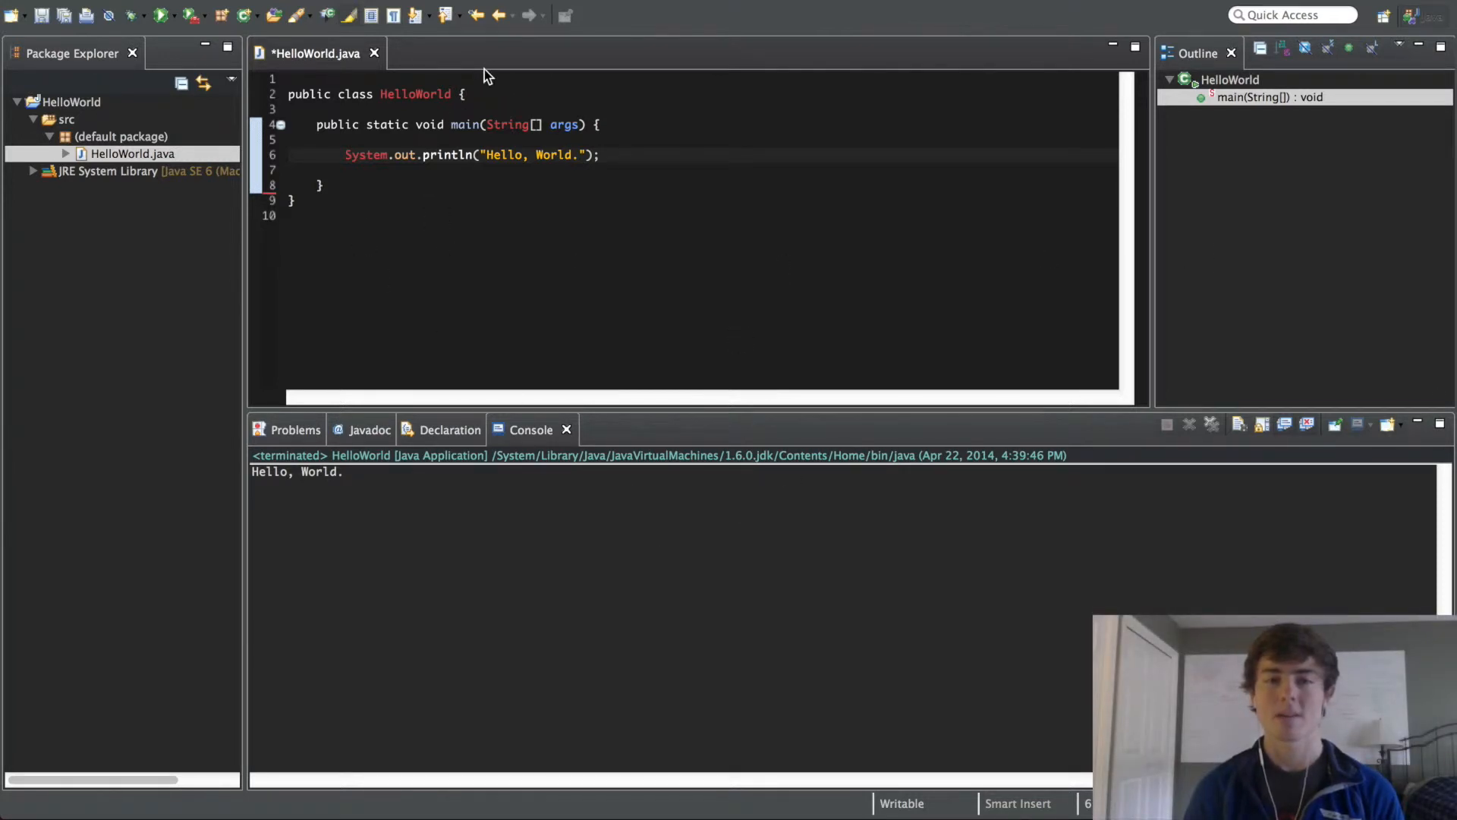
{"action": "mouse_move", "coordinate": [500, 148]}
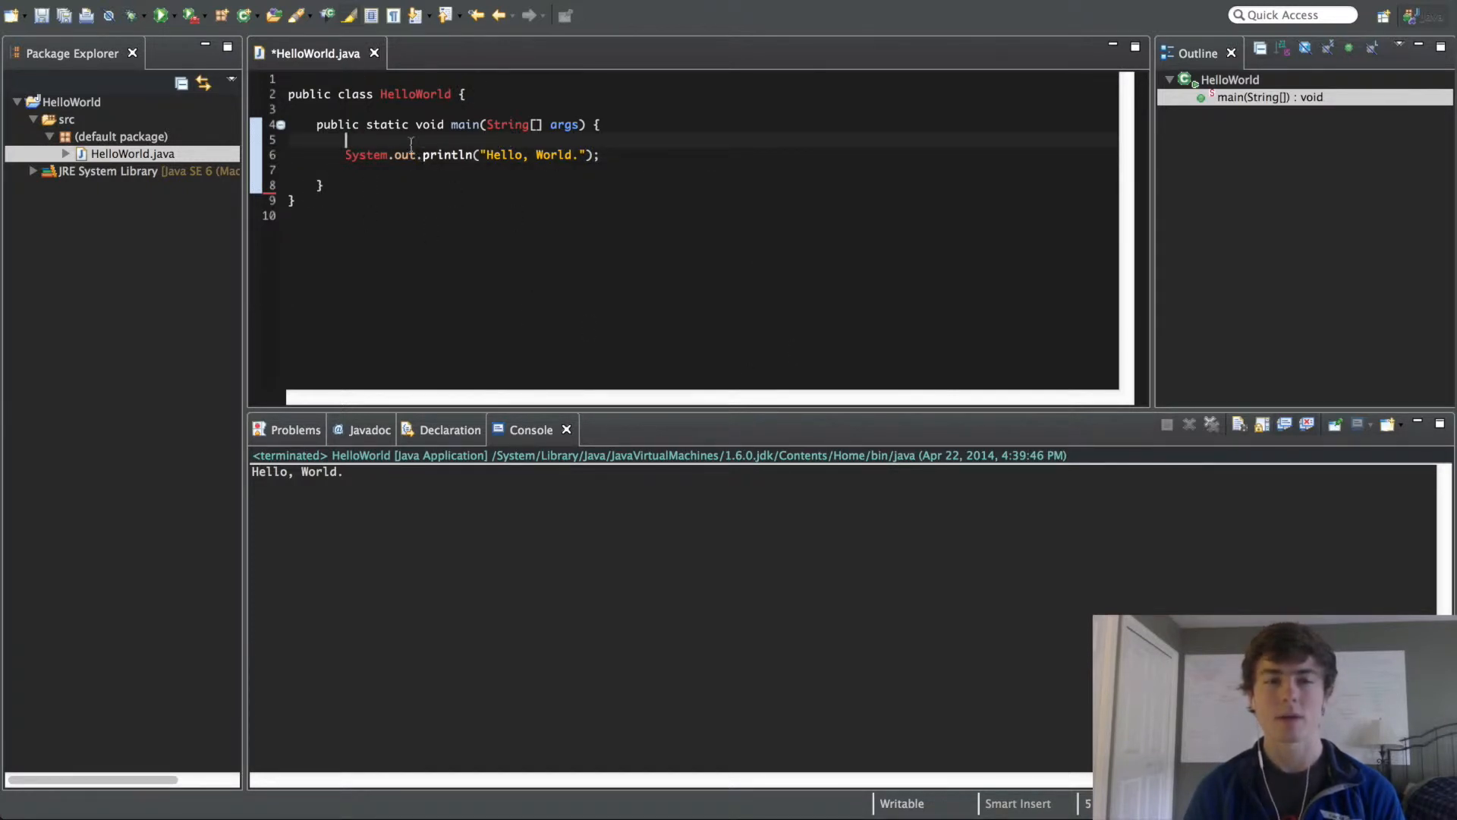
Step: Start a new blank line after the Hello, World. print statement in main
{"action": "key", "text": "Backspace"}
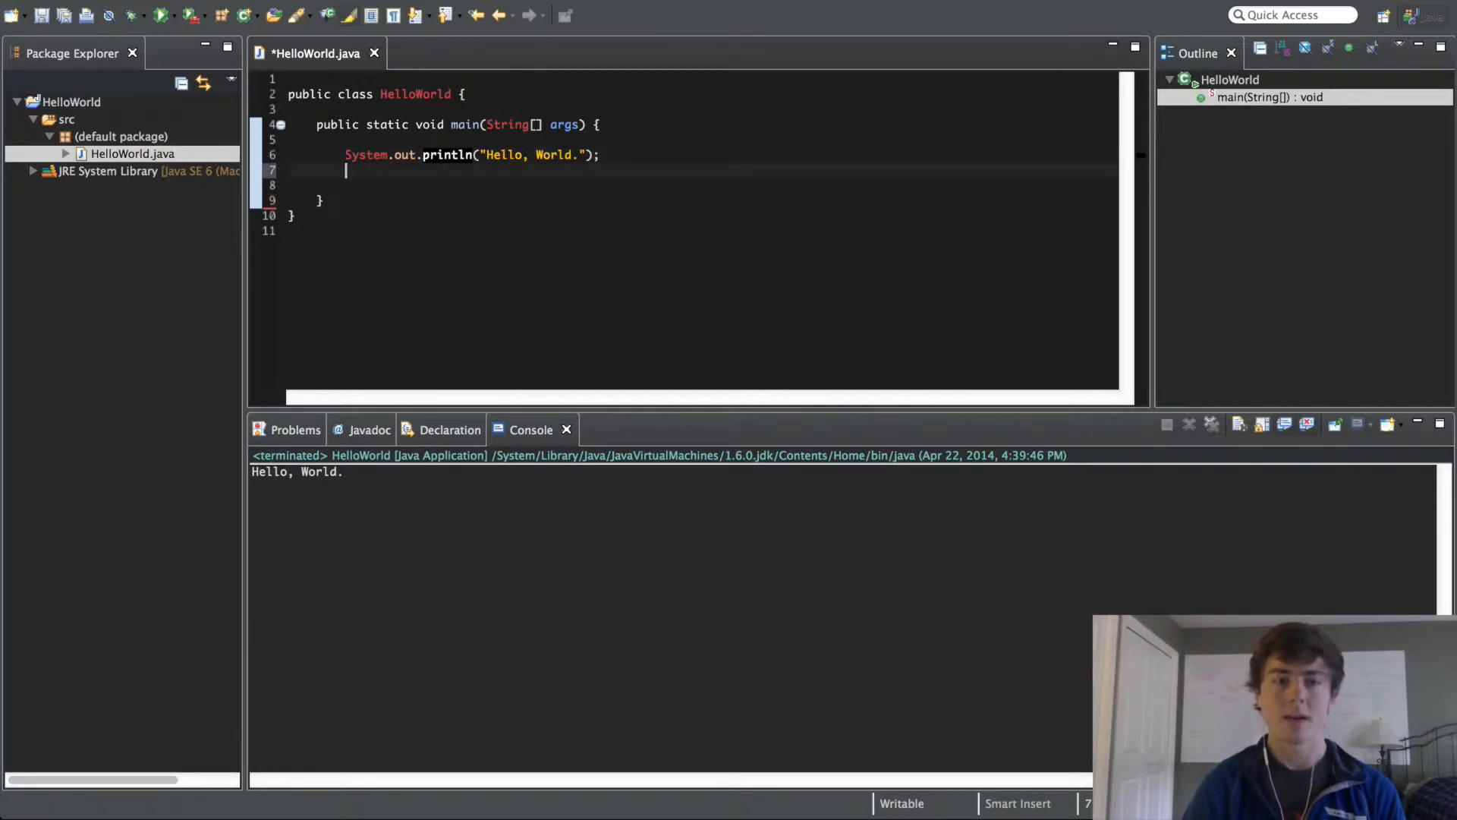
Step: Write System.out.println("Hey."); on line 7 and launch a run
{"action": "type", "text": "System.out.println(\""}
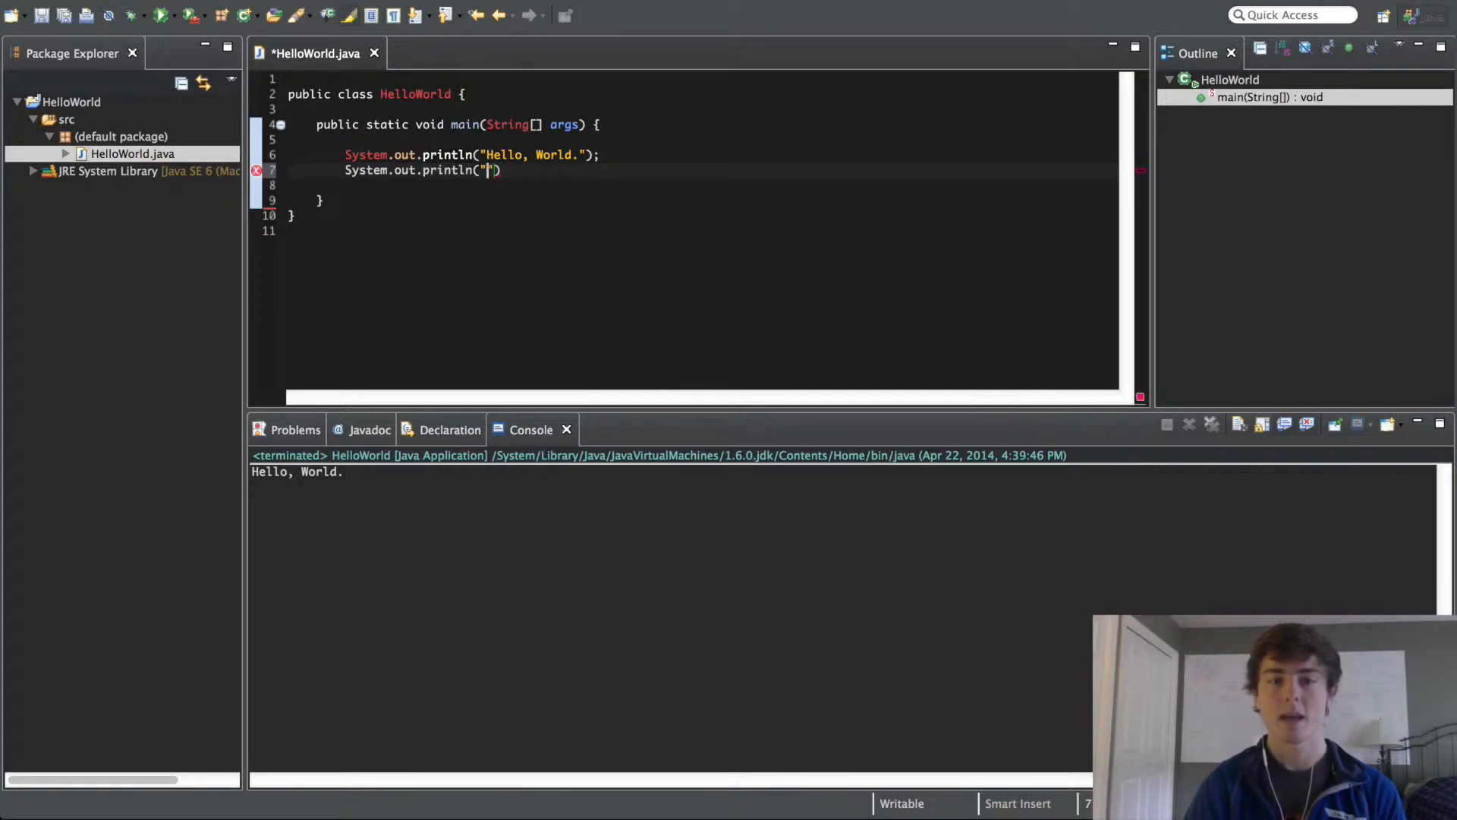
{"action": "type", "text": "Hey."}
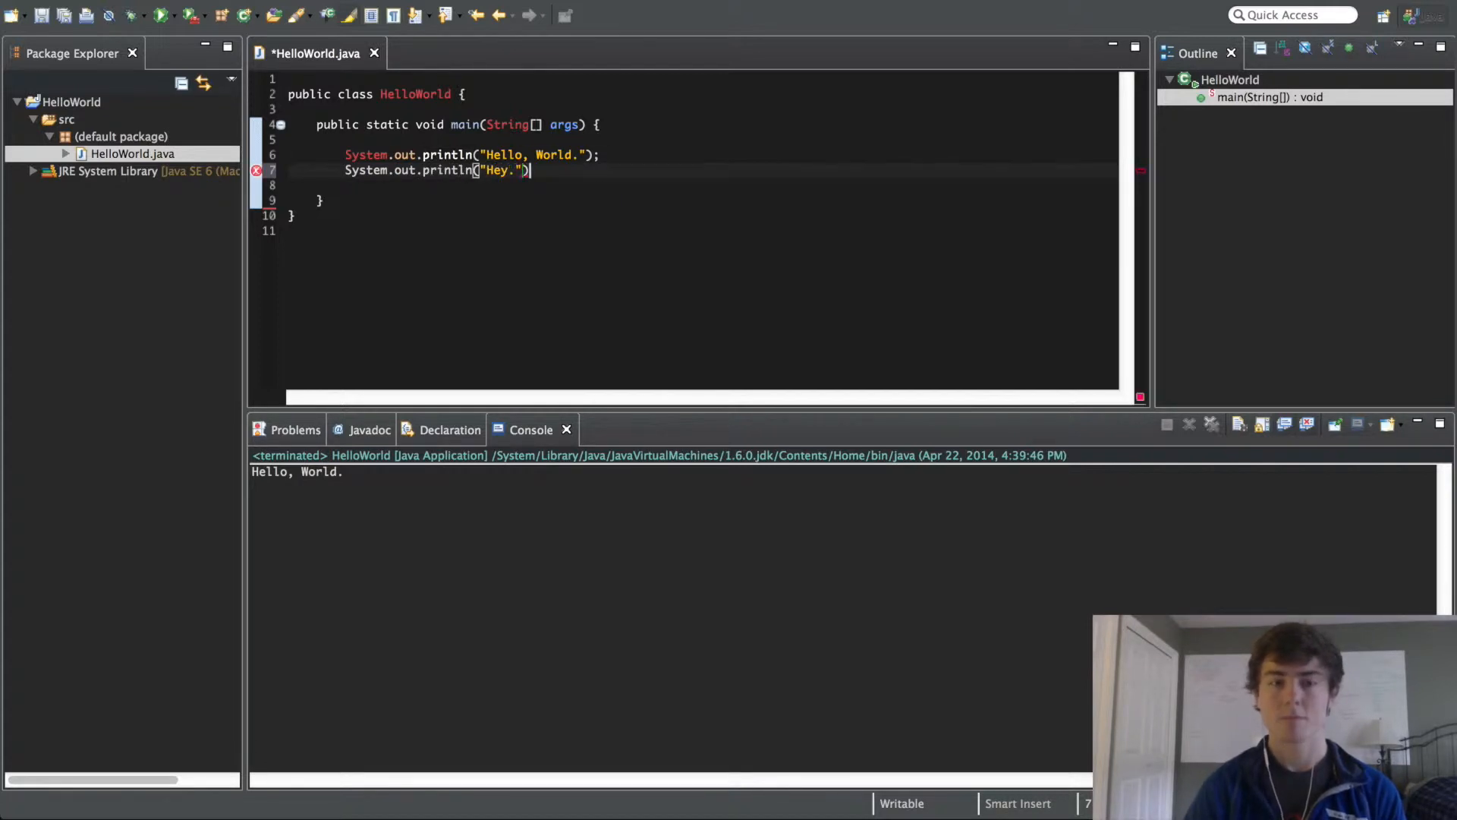
{"action": "type", "text": ";"}
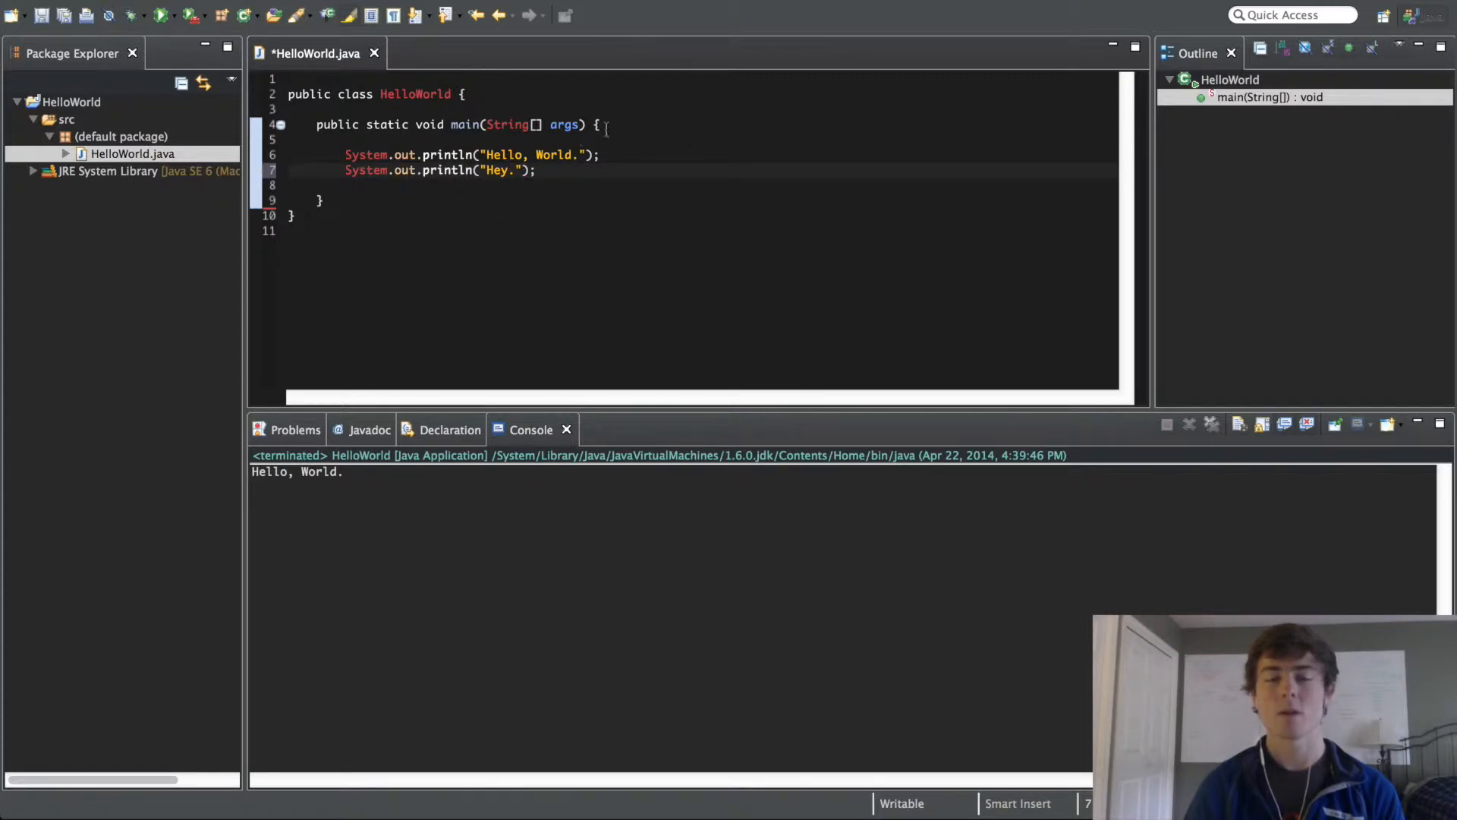
{"action": "left_click", "coordinate": [538, 170]}
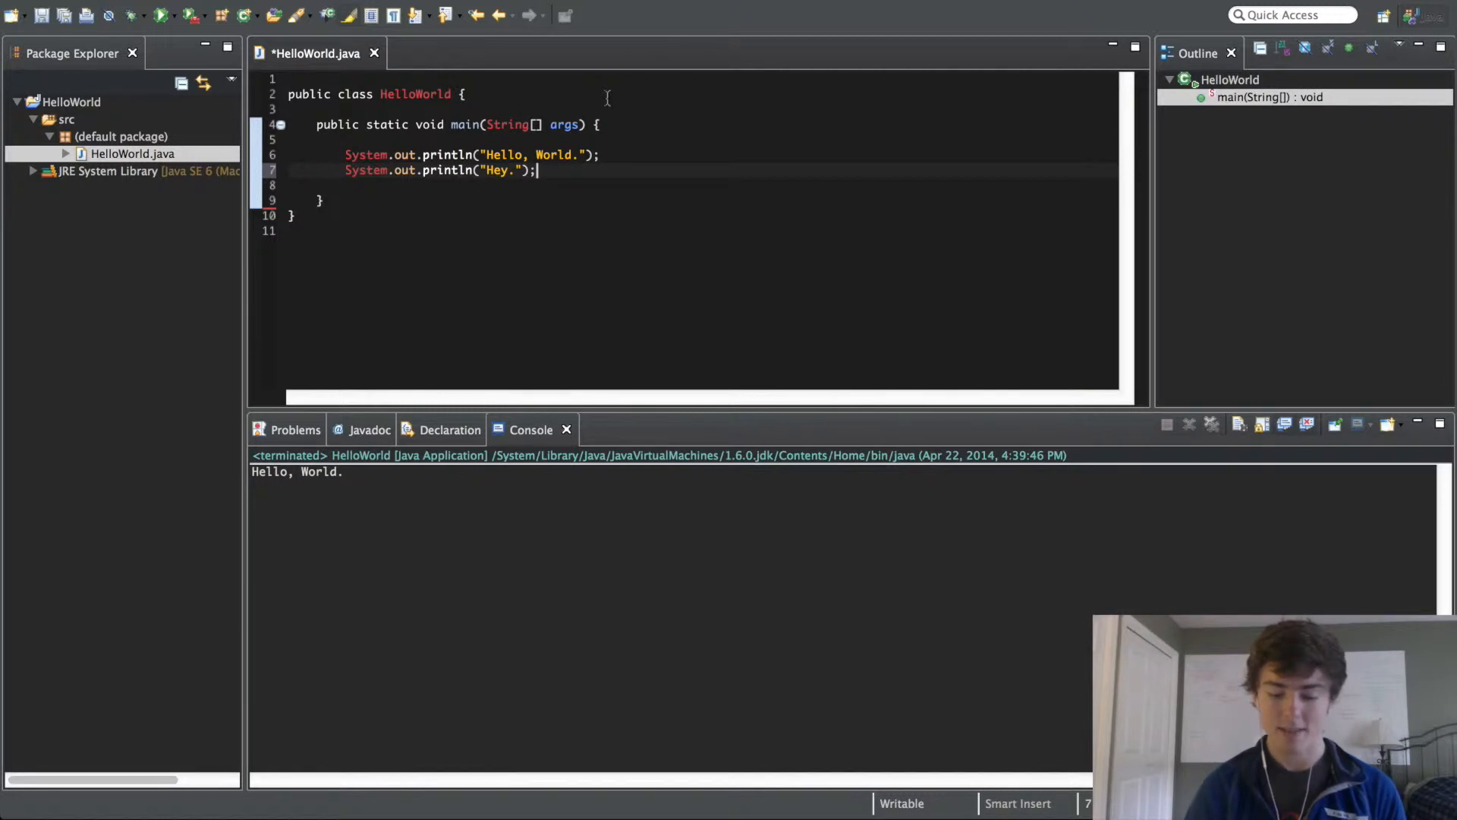
{"action": "left_click", "coordinate": [163, 16]}
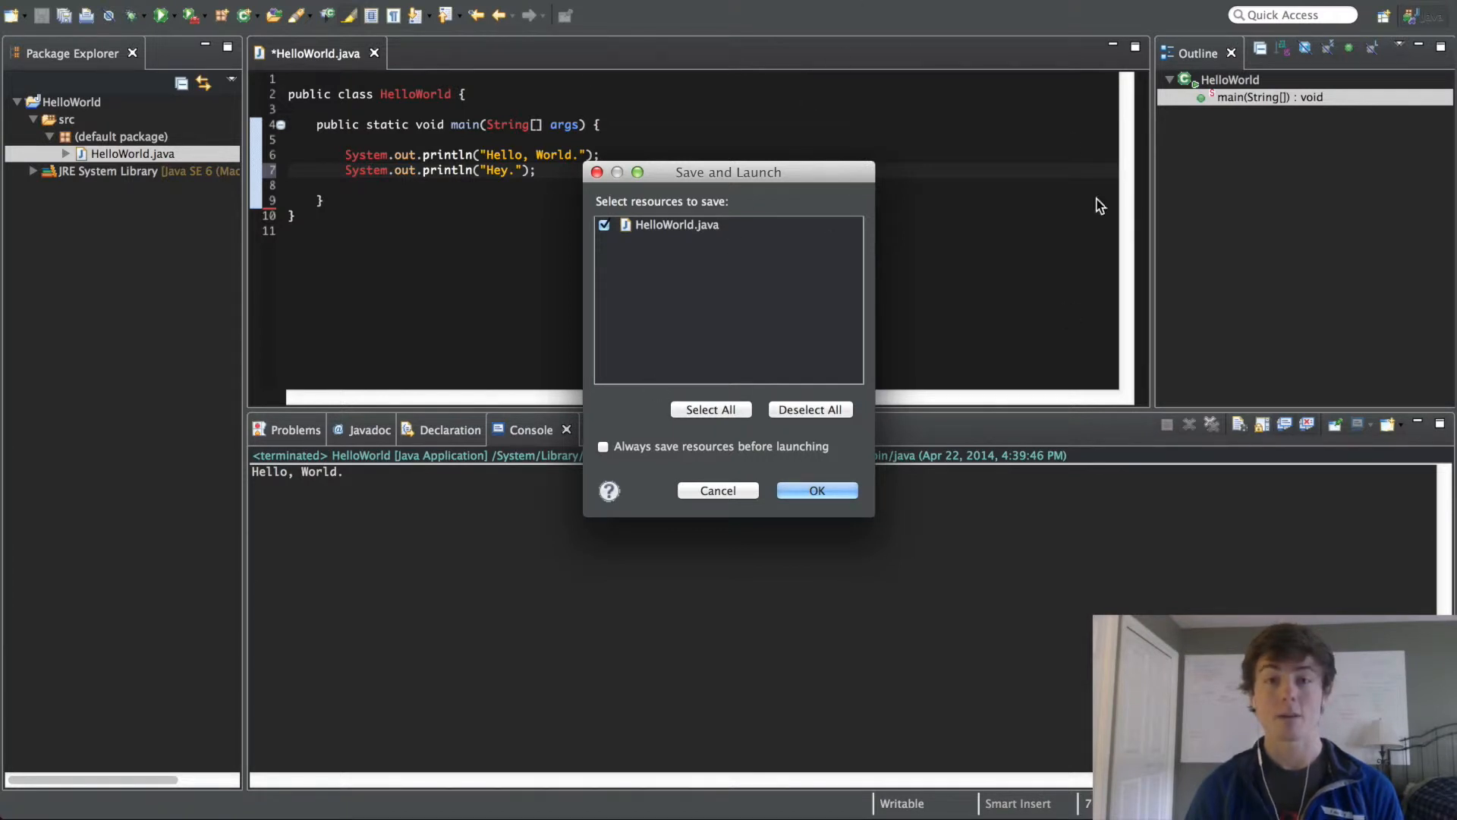
{"action": "mouse_move", "coordinate": [1081, 279]}
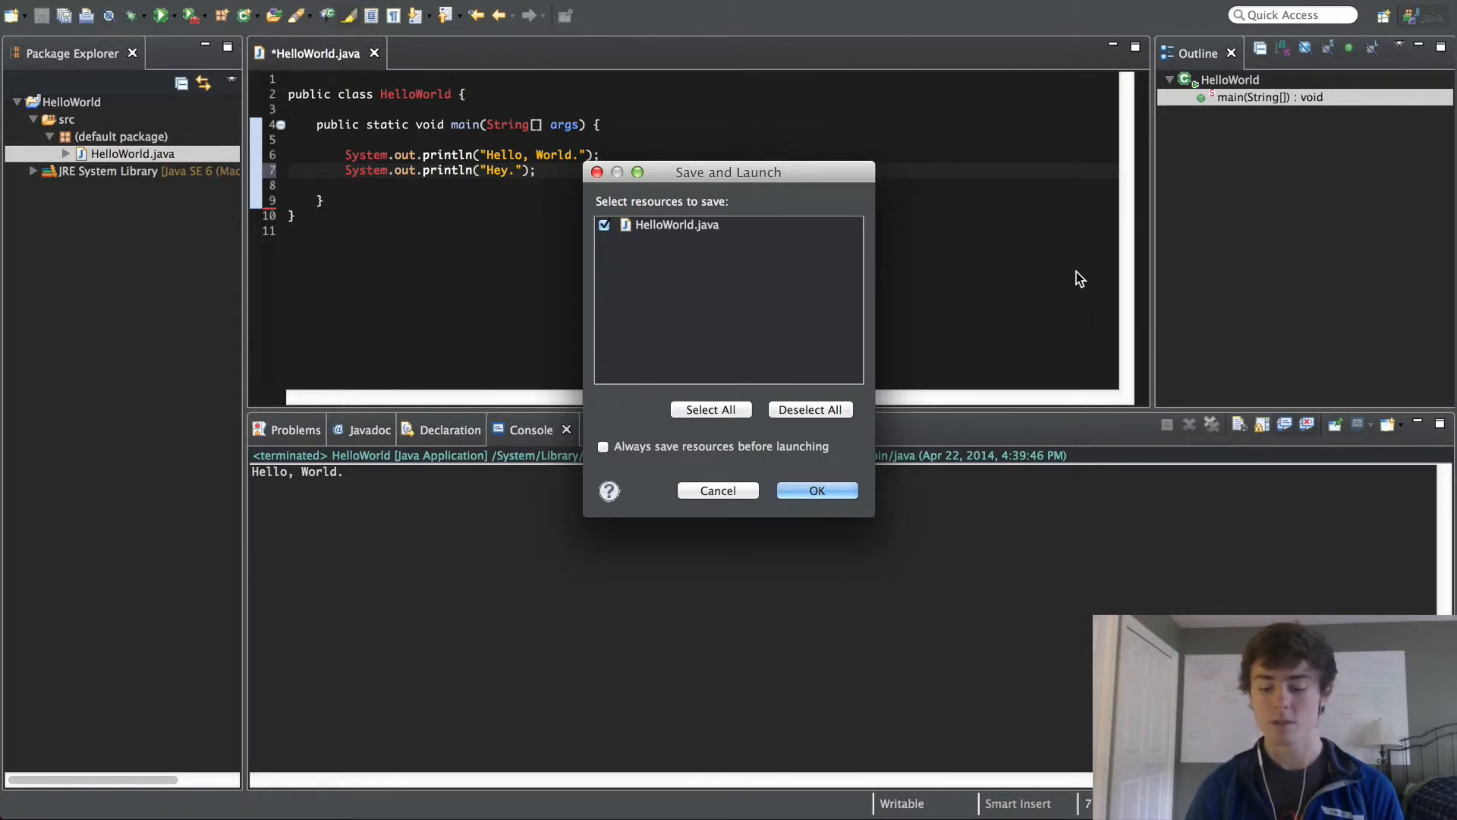
{"action": "mouse_move", "coordinate": [678, 252]}
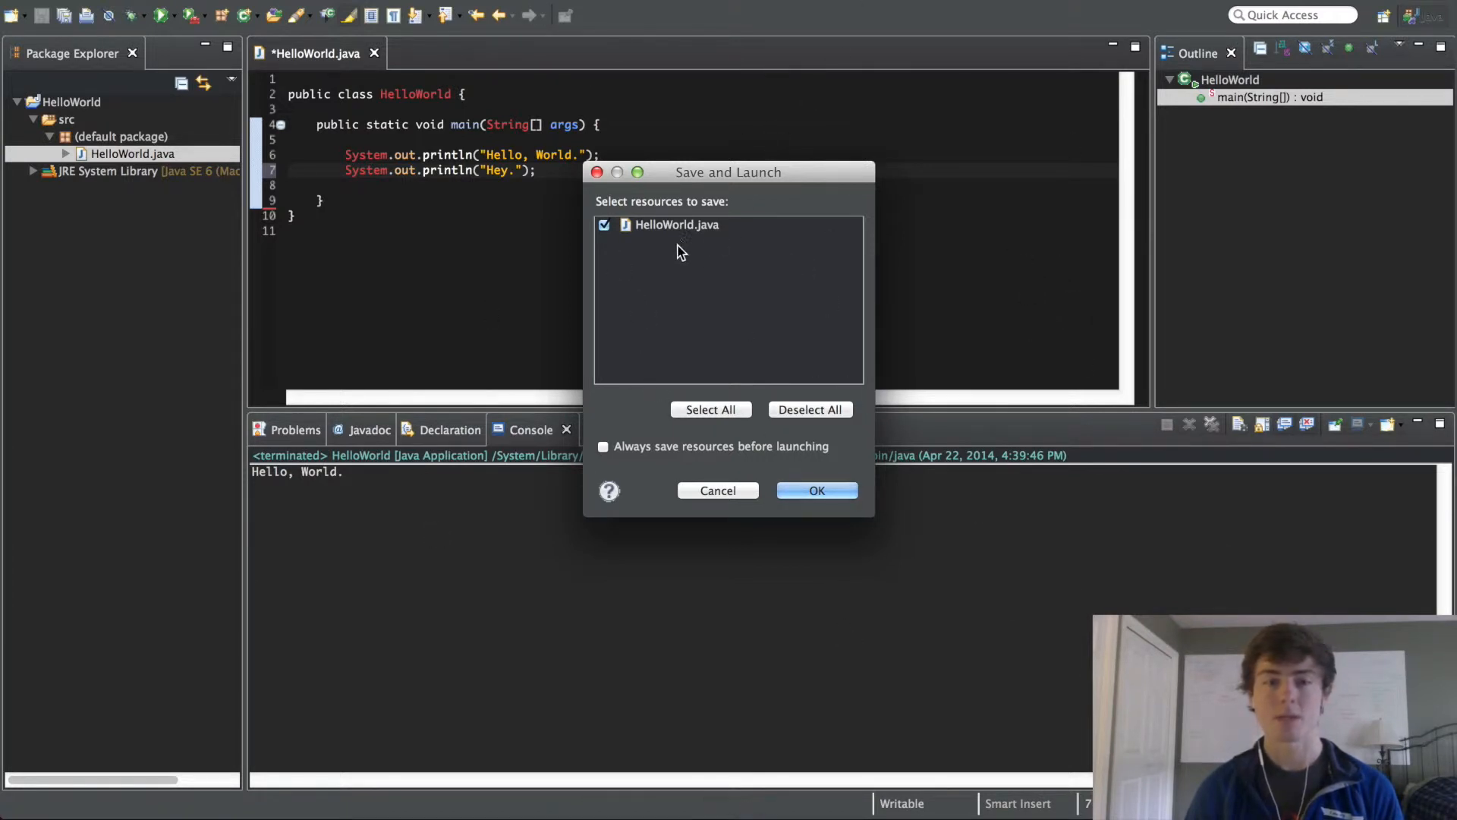
{"action": "mouse_move", "coordinate": [566, 263]}
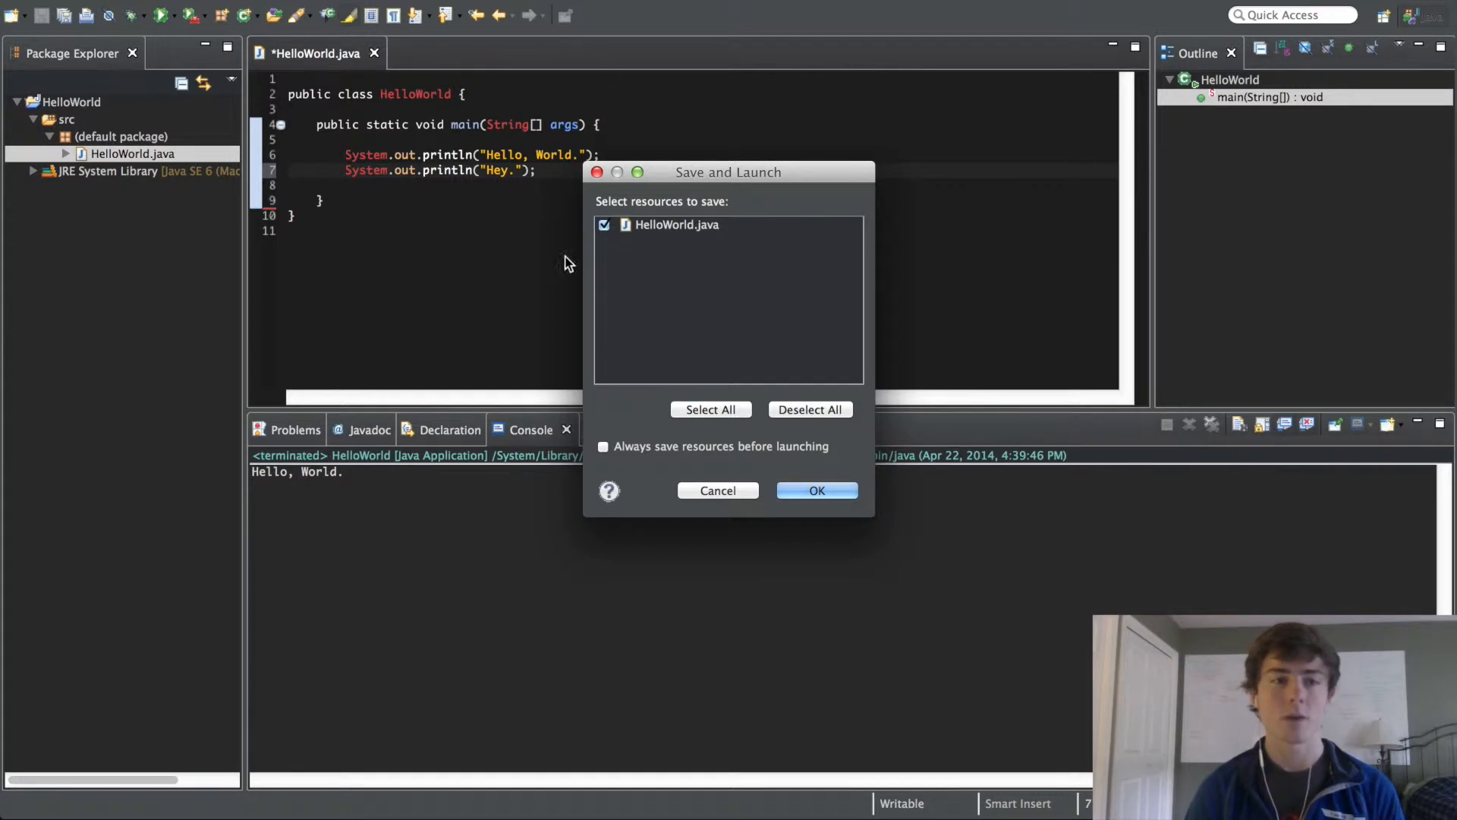
{"action": "mouse_move", "coordinate": [781, 384]}
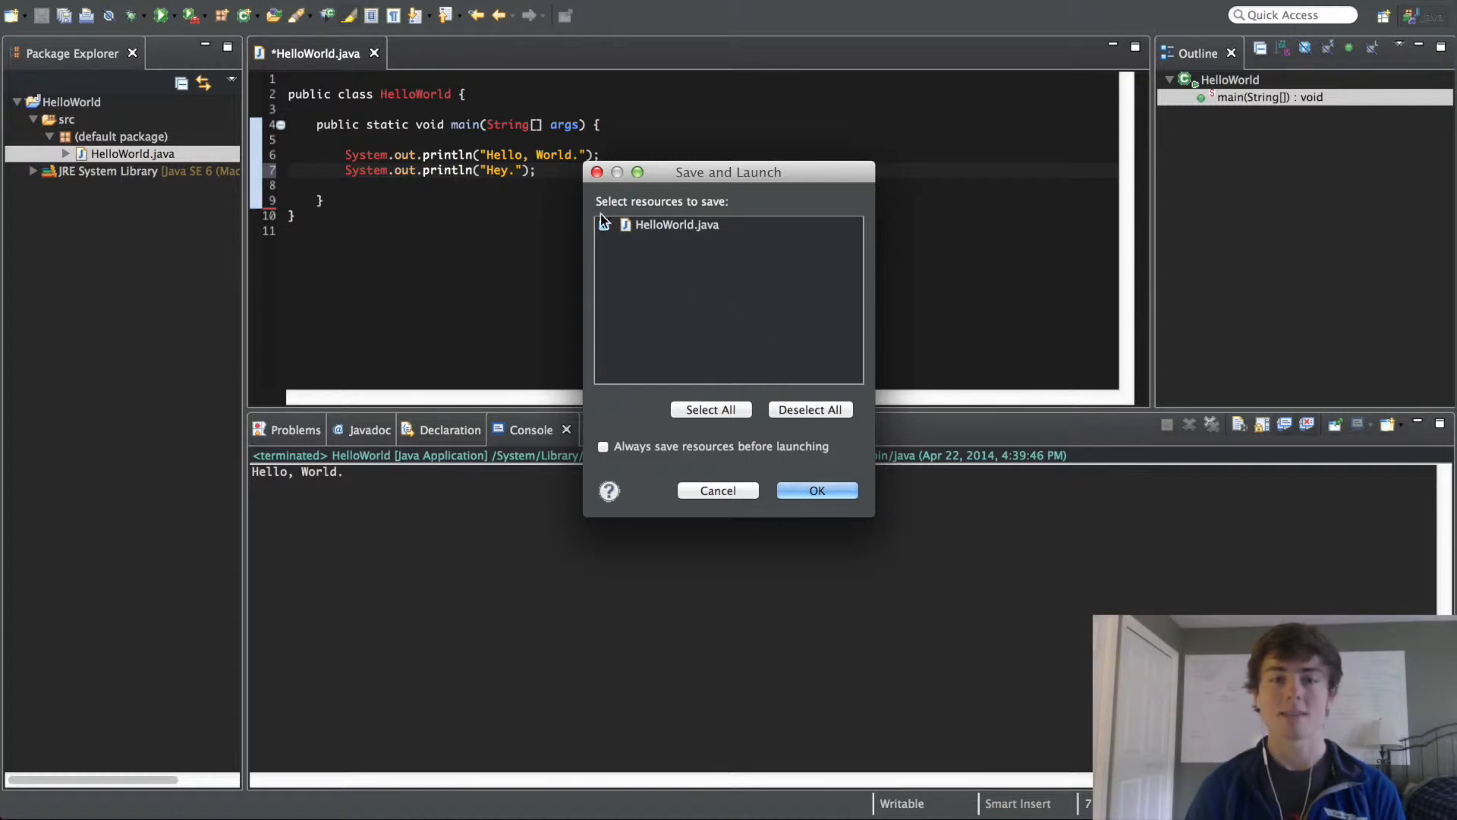
Step: Confirm saving HelloWorld.java so it runs and prints both lines
{"action": "left_click", "coordinate": [817, 491]}
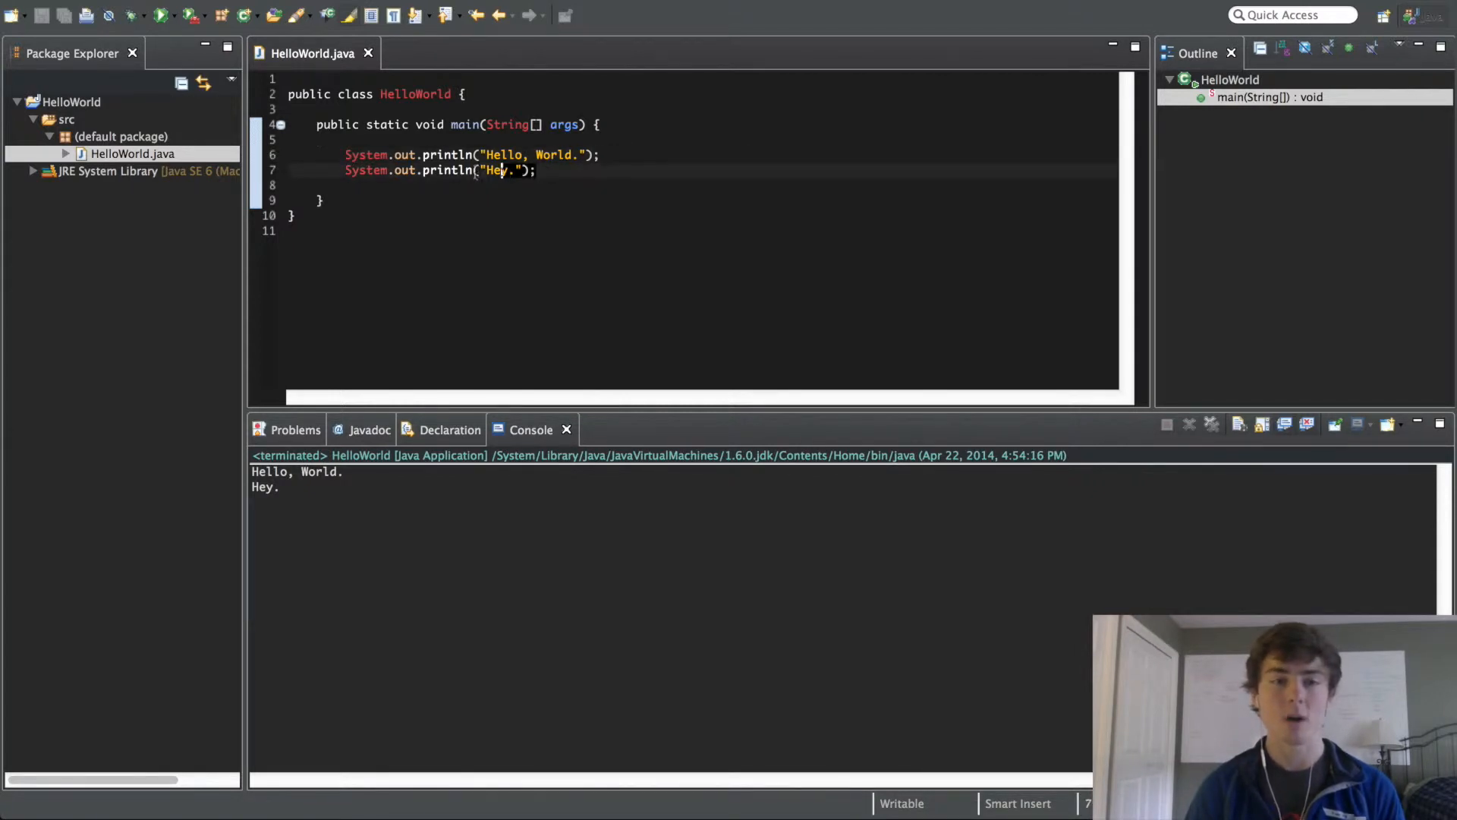
Step: Change the first println to print and rerun, giving Hello, World.Hey. on one line
{"action": "left_click", "coordinate": [346, 140]}
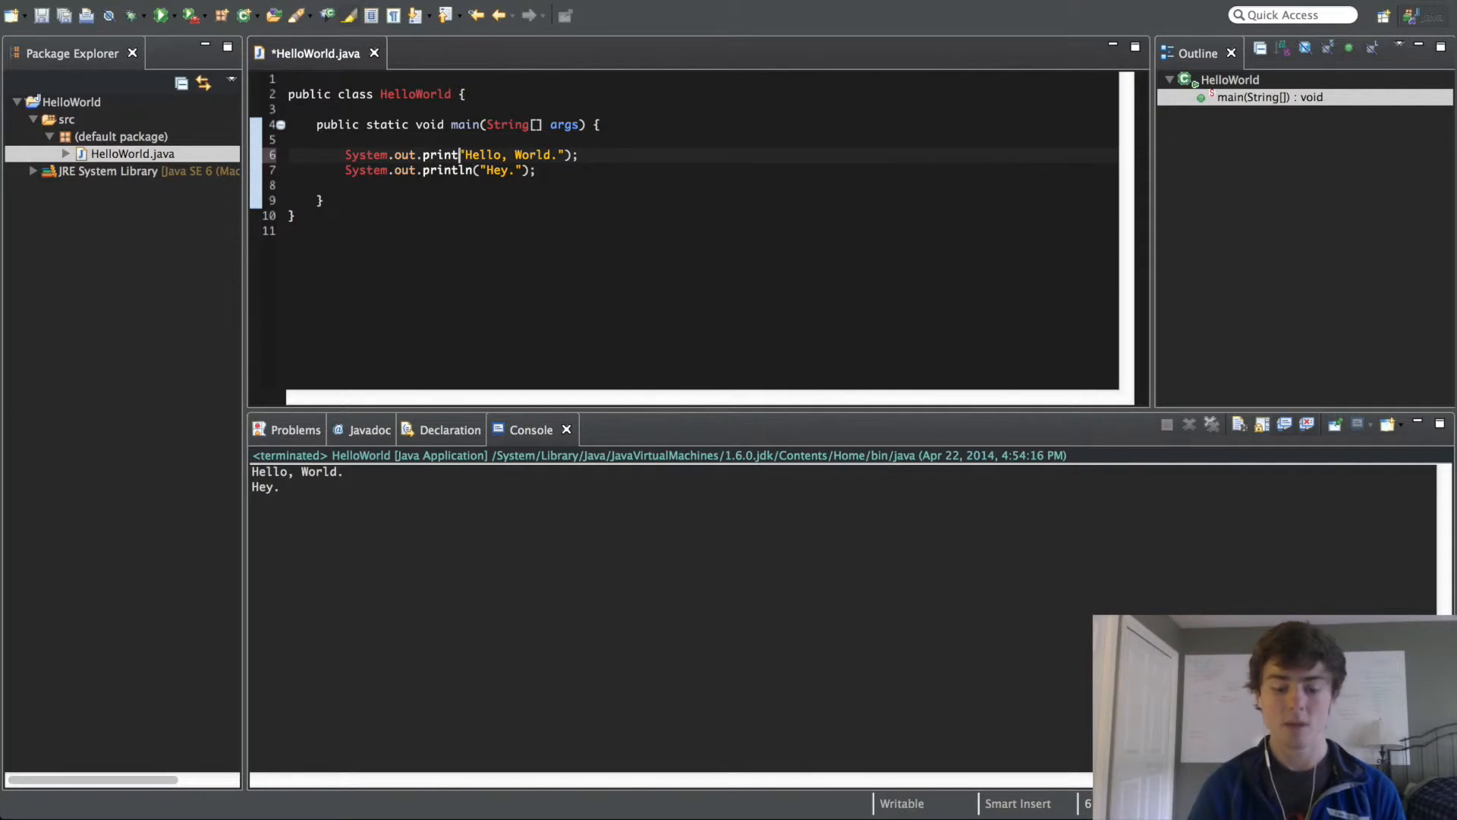
{"action": "type", "text": "("}
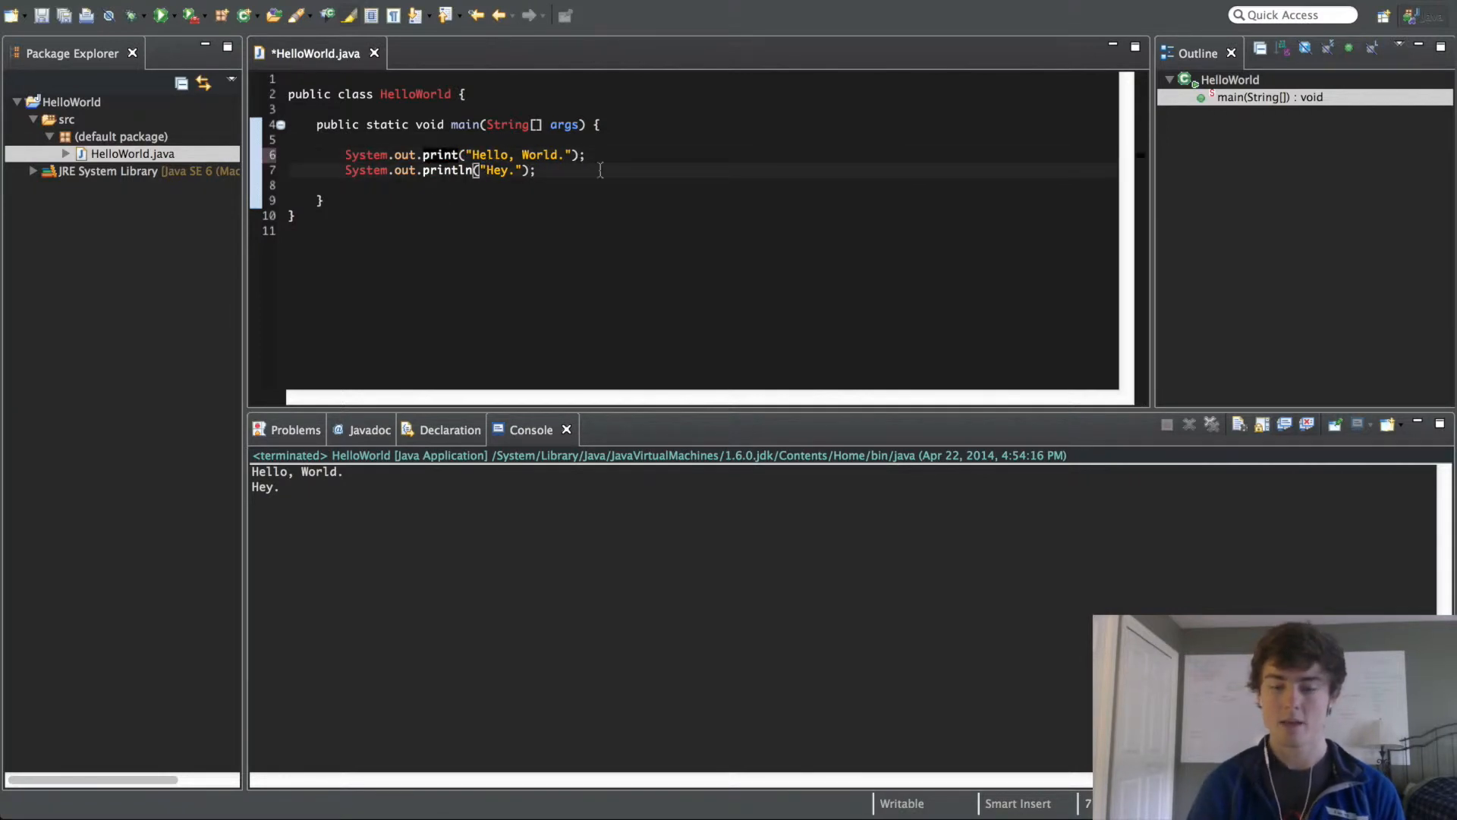
{"action": "key", "text": "cmd+s"}
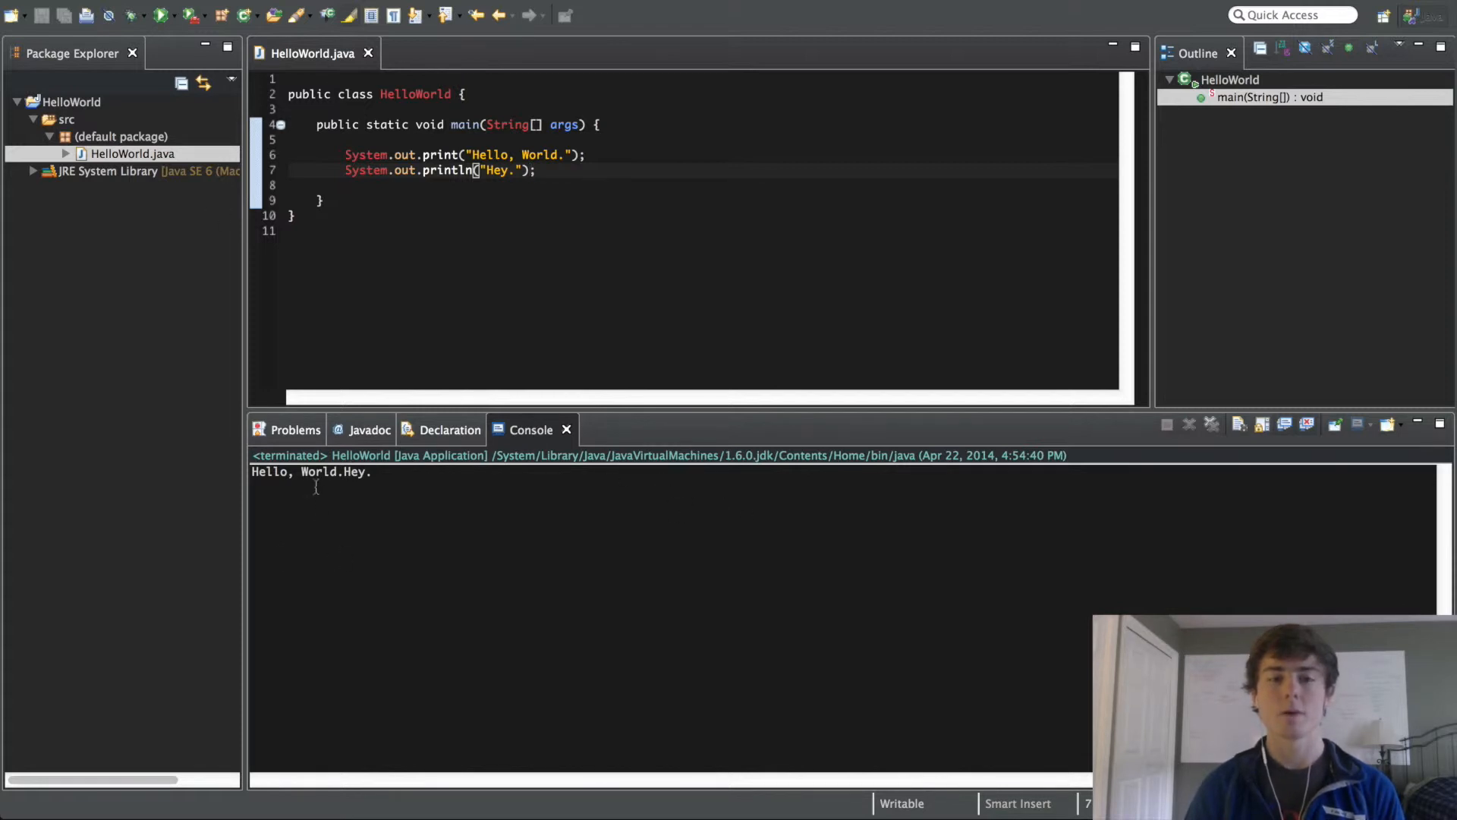
{"action": "mouse_move", "coordinate": [648, 160]}
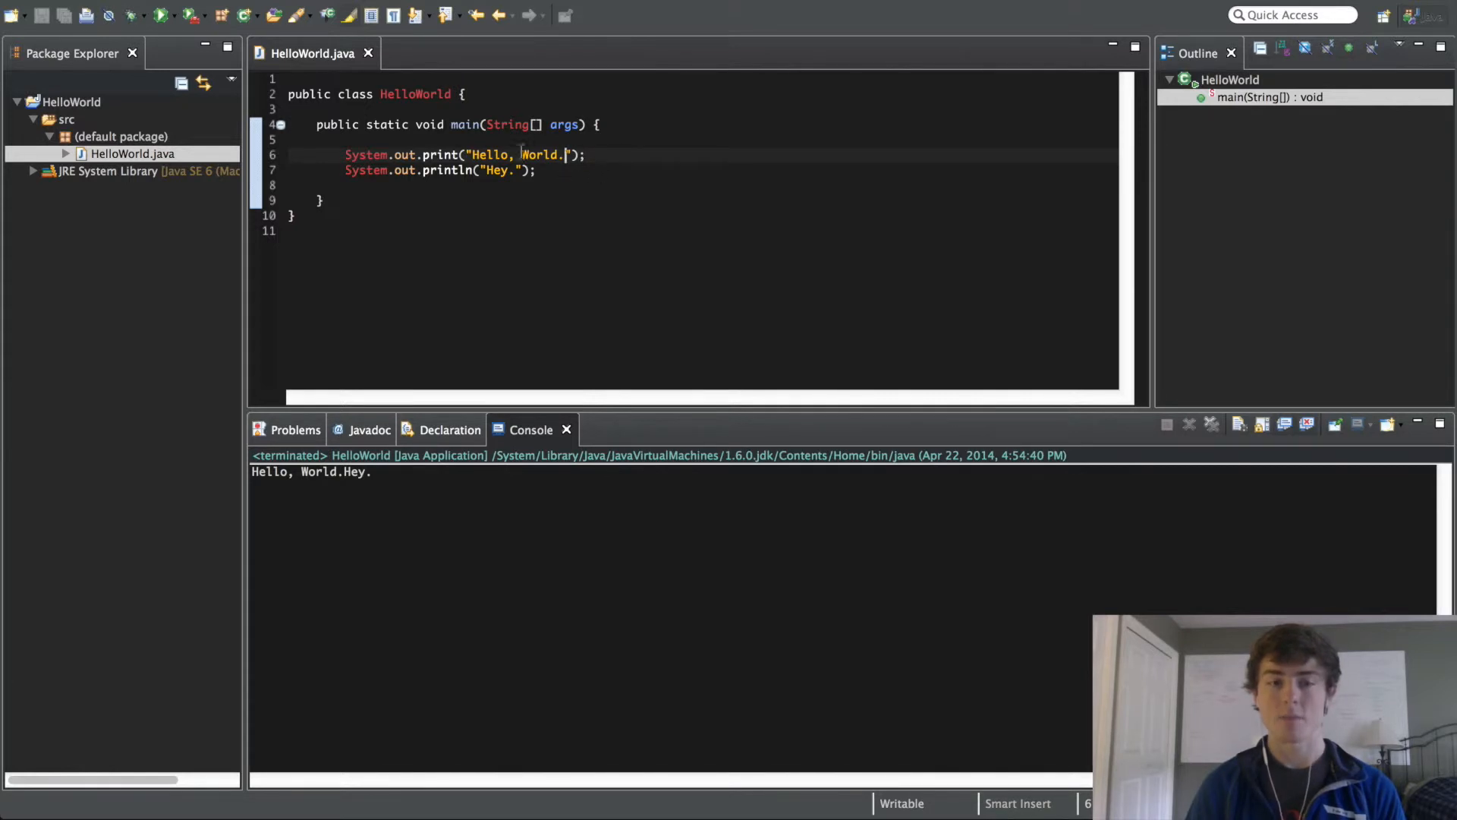
Step: End the Hello, World. string with \n and rerun so the messages print on separate lines
{"action": "type", "text": "\\n"}
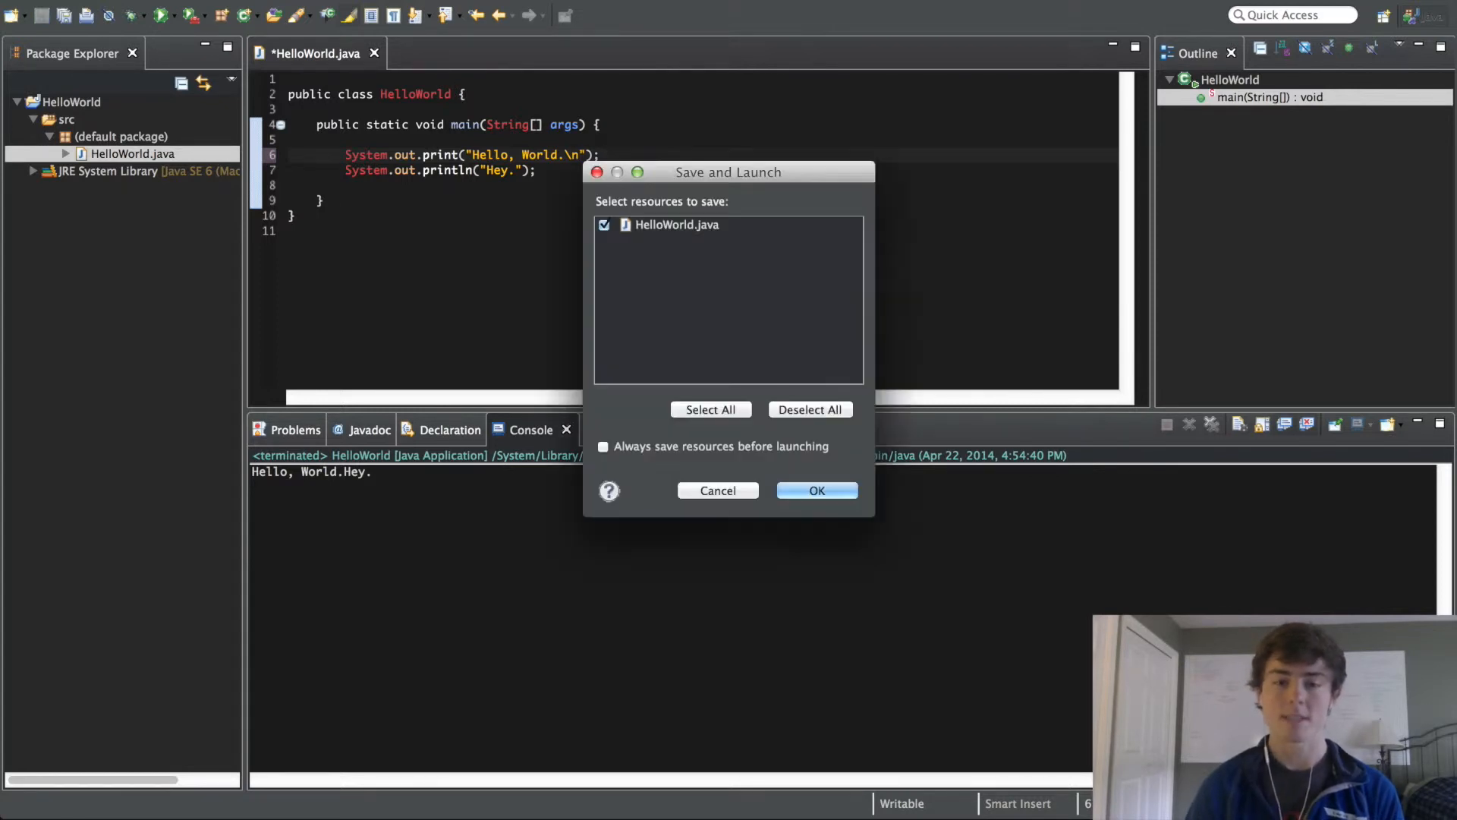
{"action": "left_click", "coordinate": [816, 490]}
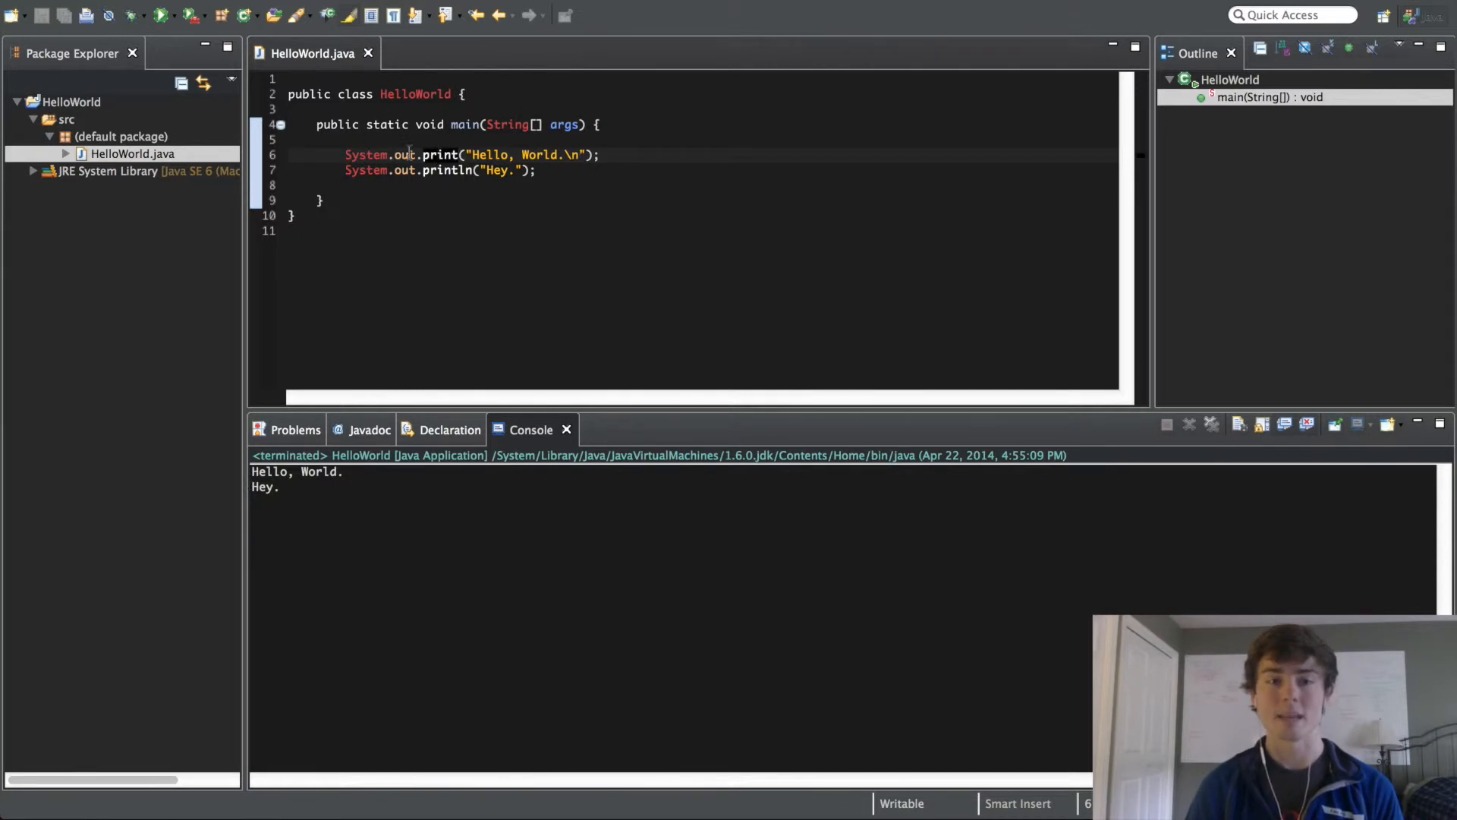
{"action": "left_click", "coordinate": [577, 155]}
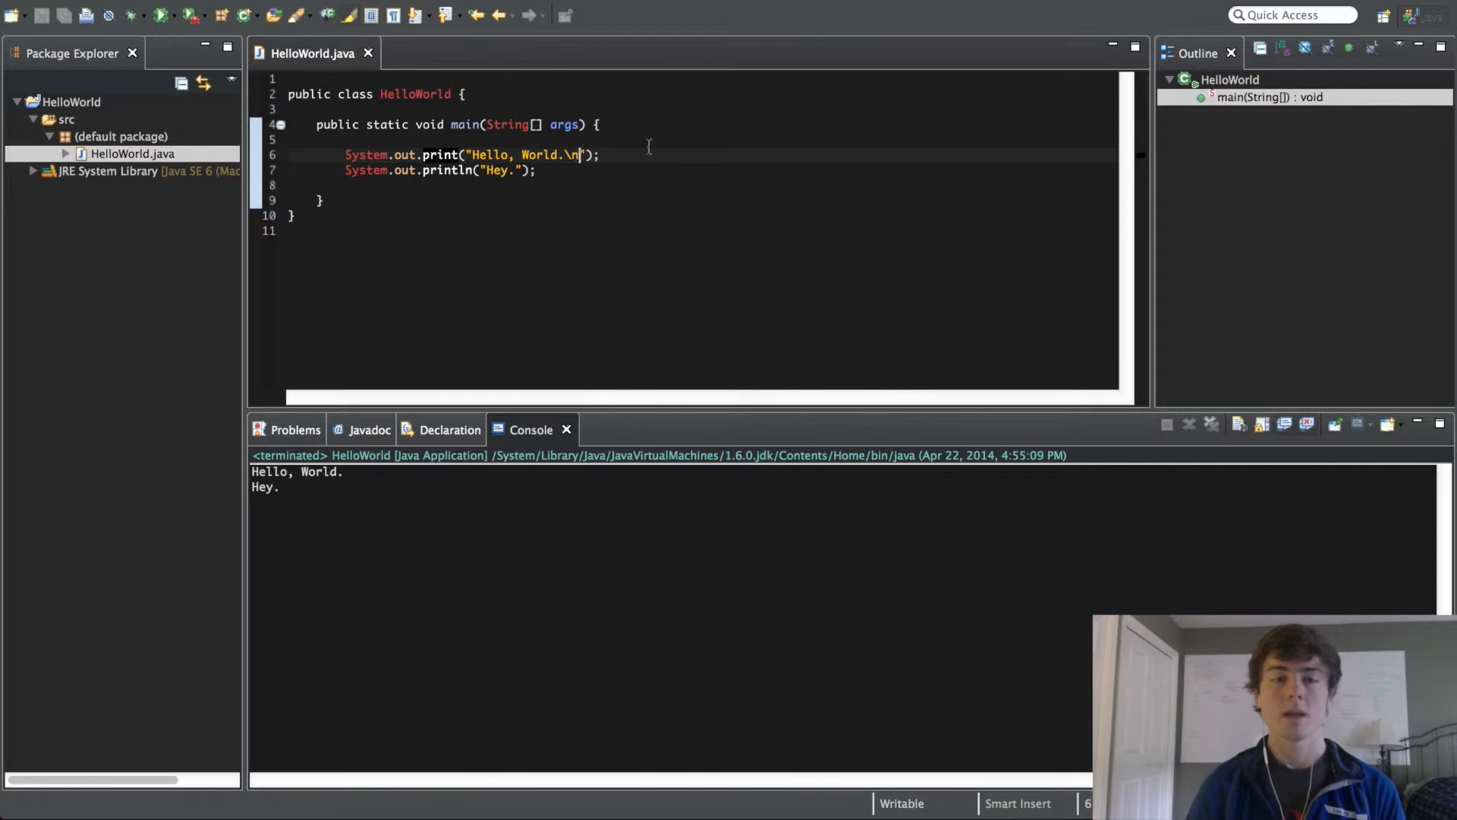
{"action": "mouse_move", "coordinate": [641, 141]}
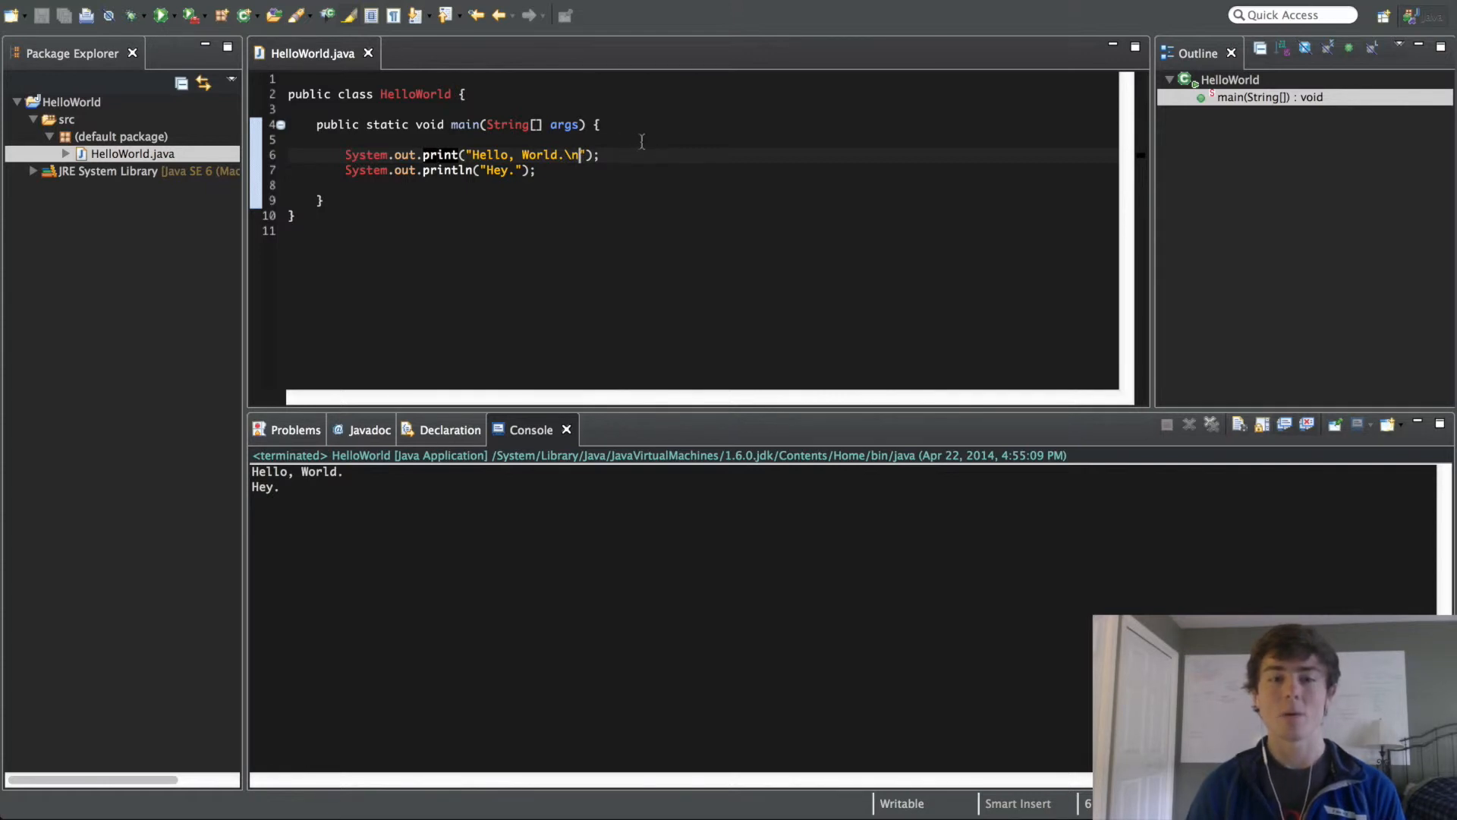
Step: Replace both lines with one print of Sally said, "HELLO!" using unescaped quotes and run it
{"action": "key", "text": "Backspace"}
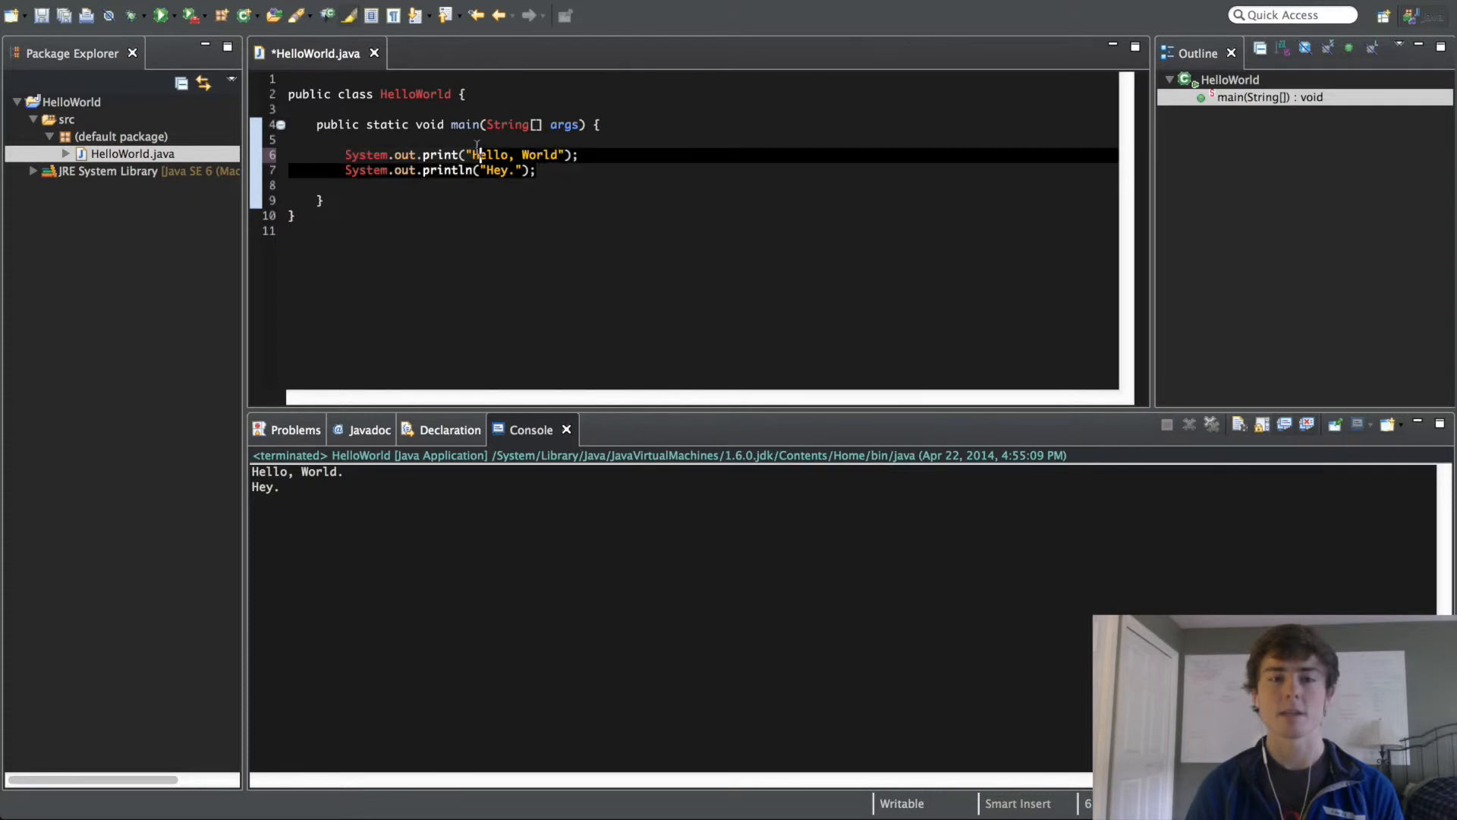
{"action": "type", "text": "\"Sally said"}
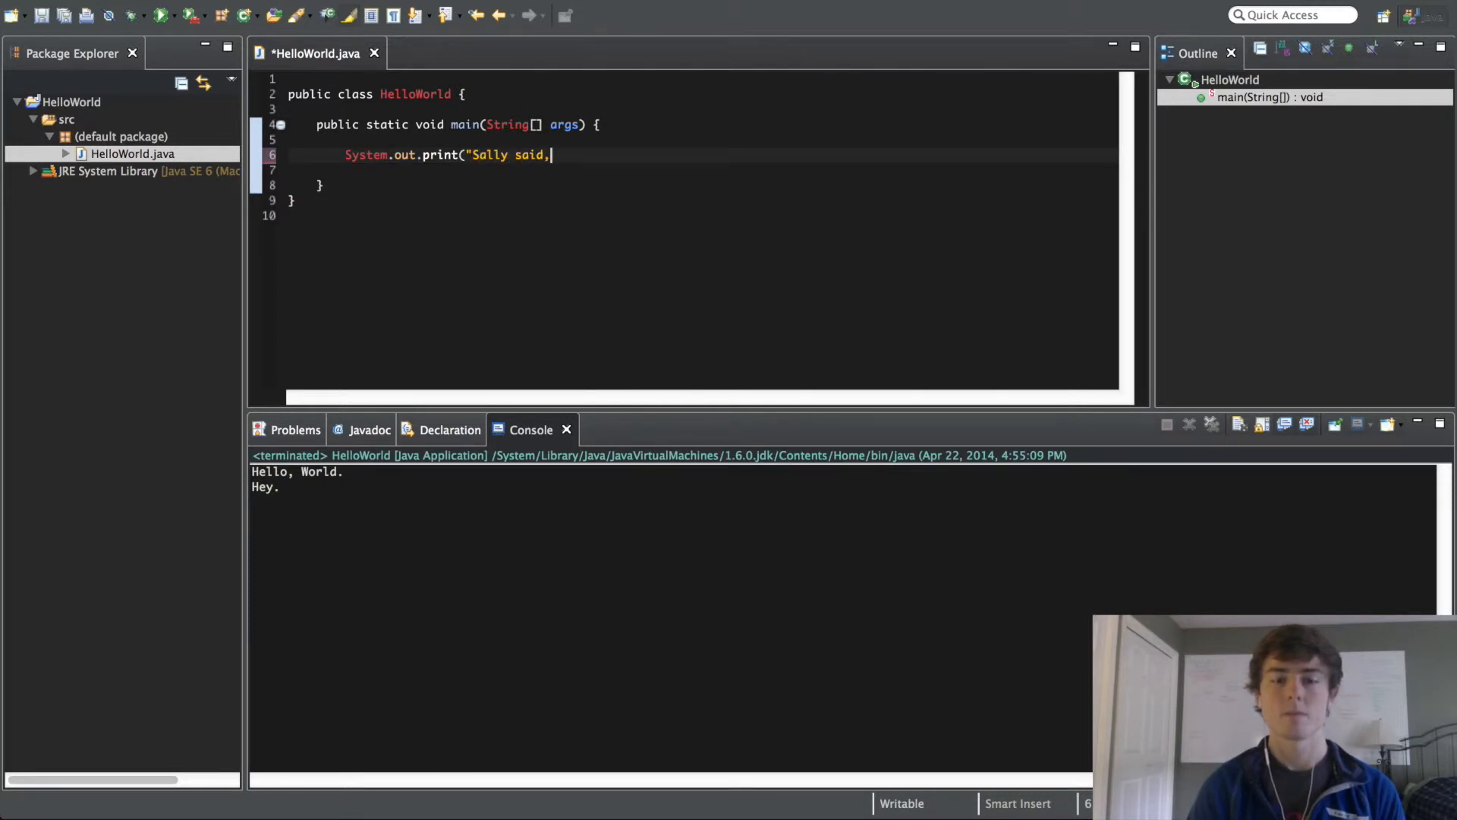
{"action": "type", "text": "\"HELL"}
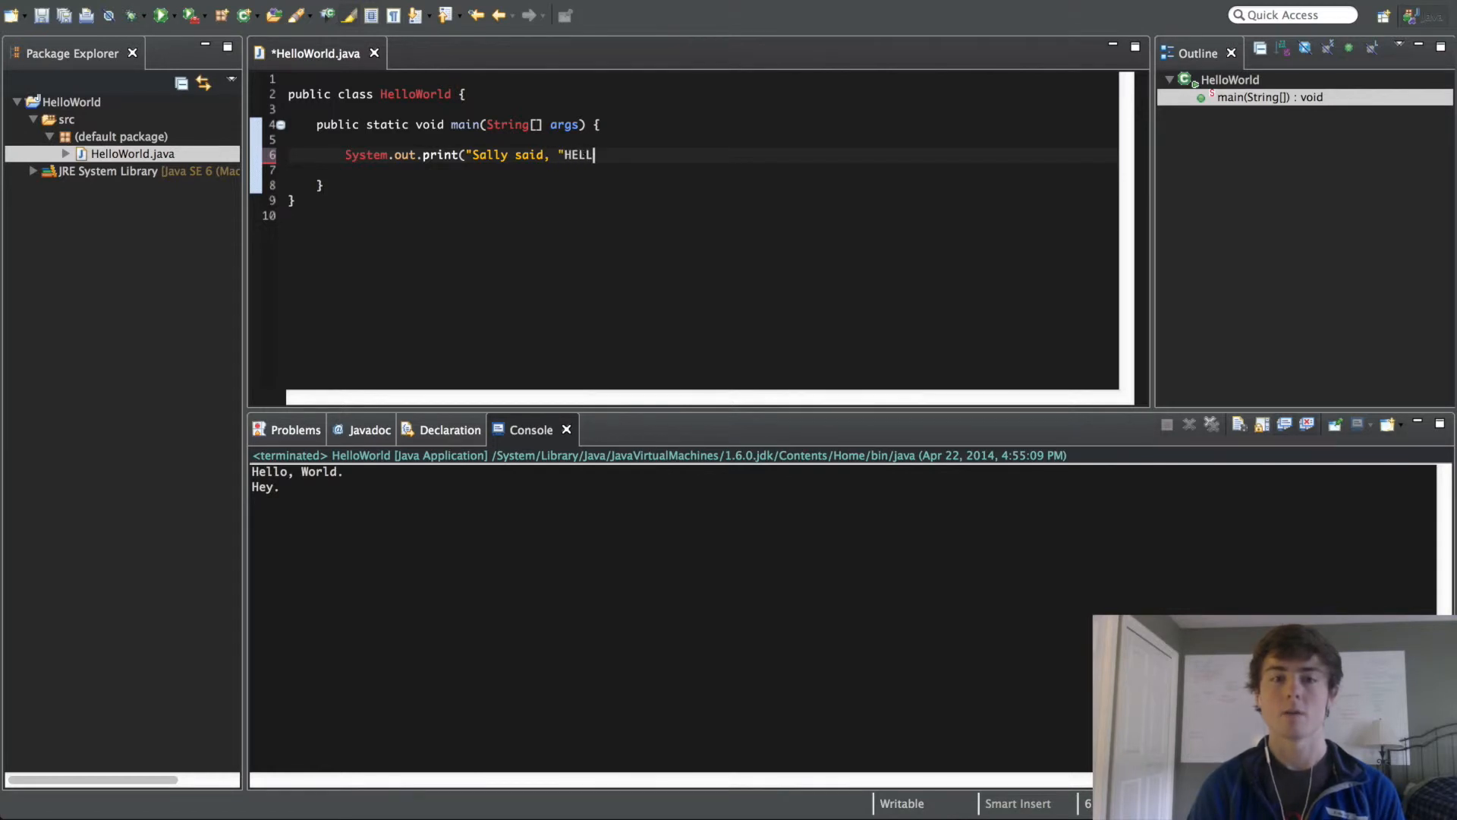
{"action": "type", "text": "O!\"\");"}
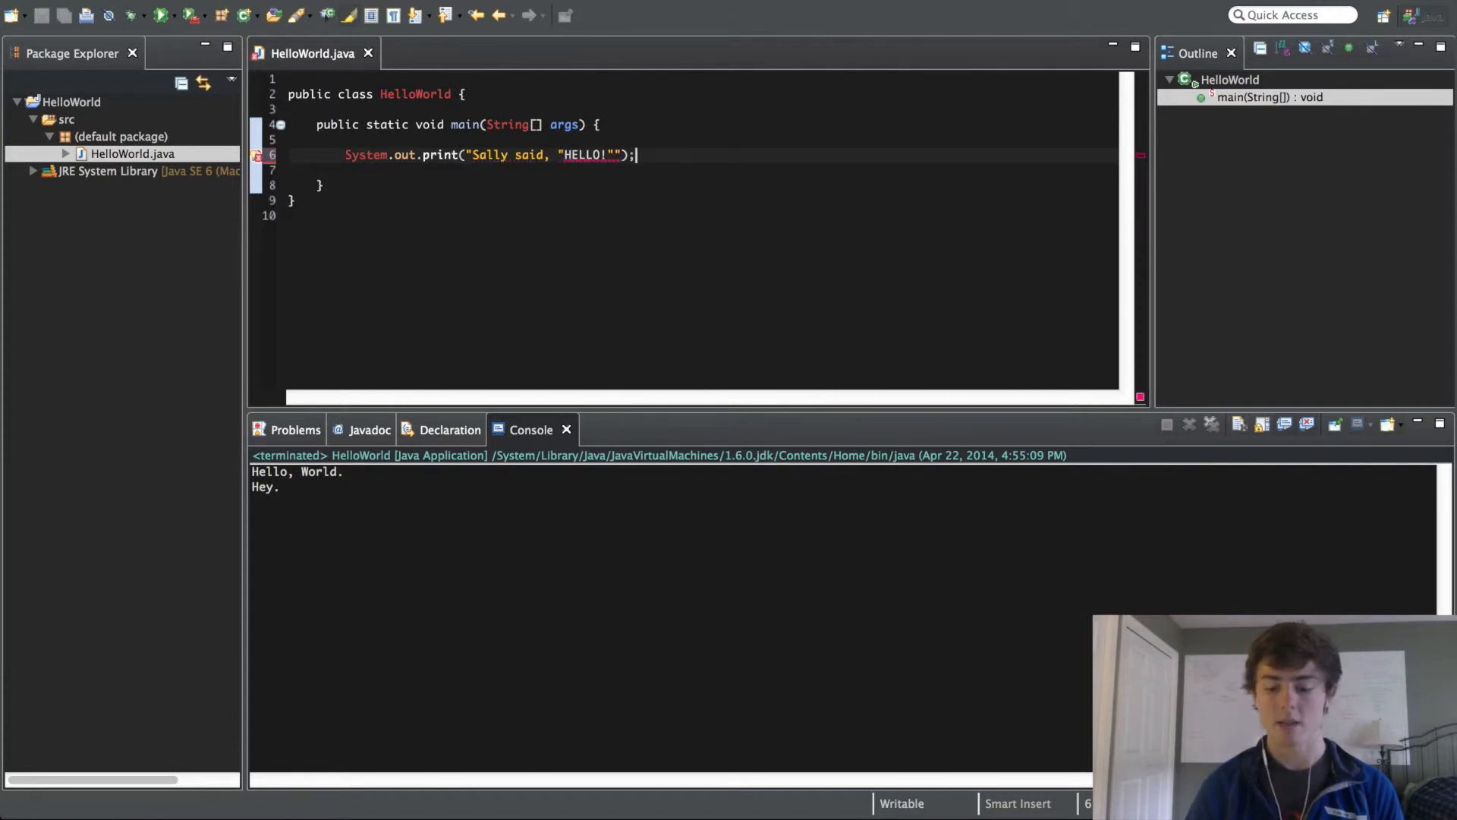
{"action": "left_click", "coordinate": [162, 15]}
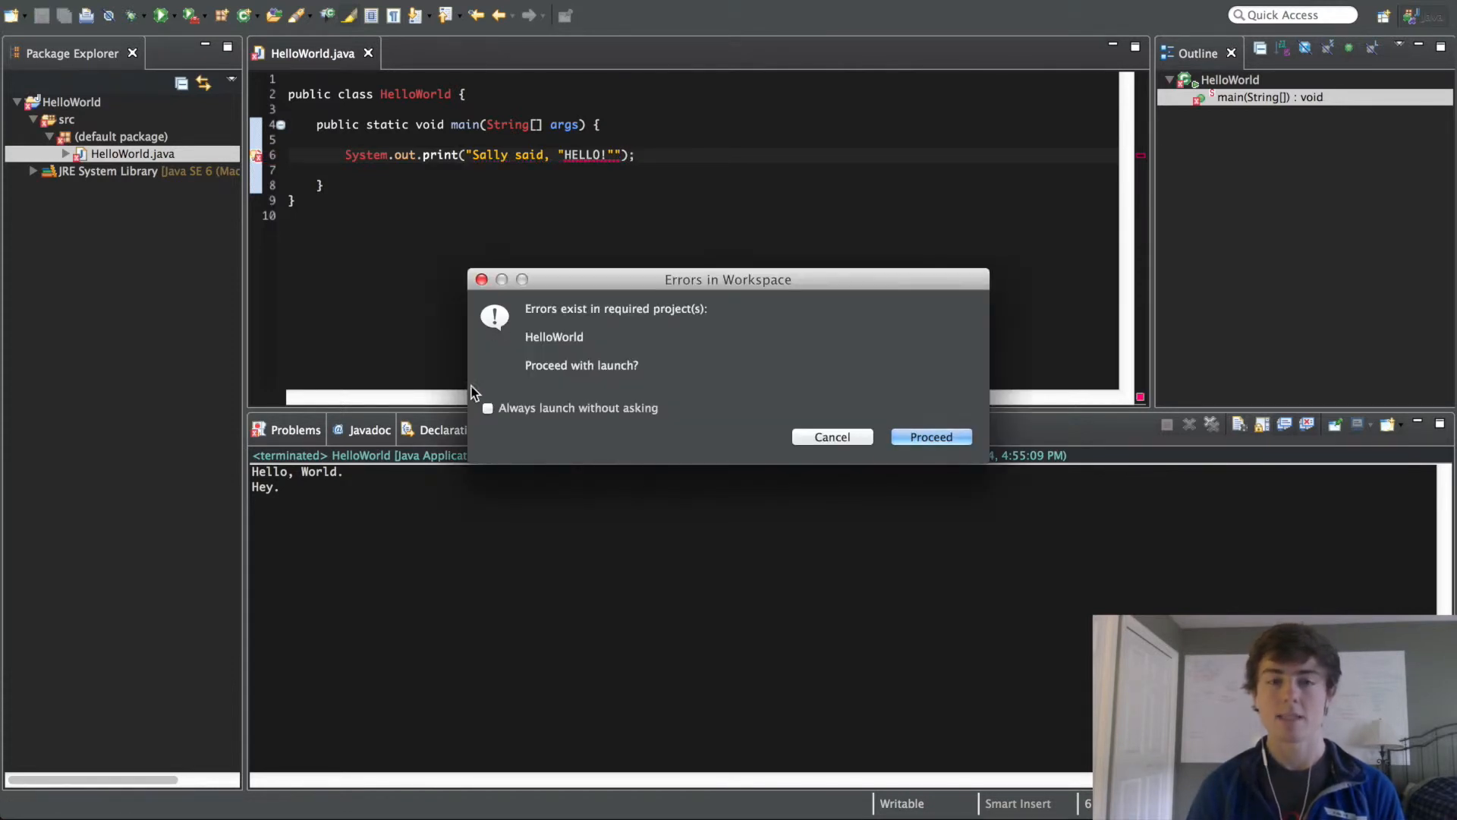
{"action": "mouse_move", "coordinate": [621, 323]}
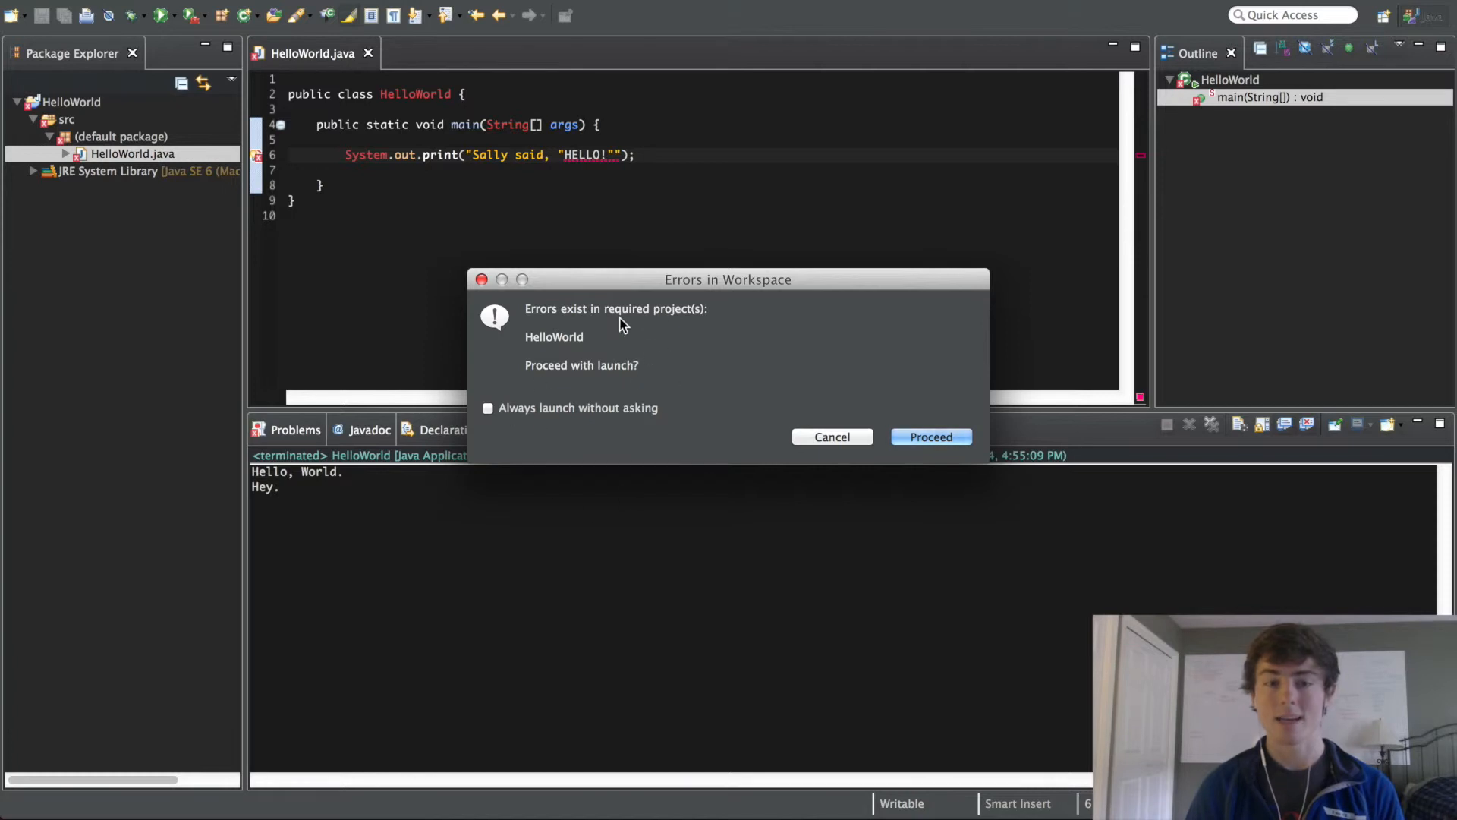
{"action": "mouse_move", "coordinate": [881, 436]}
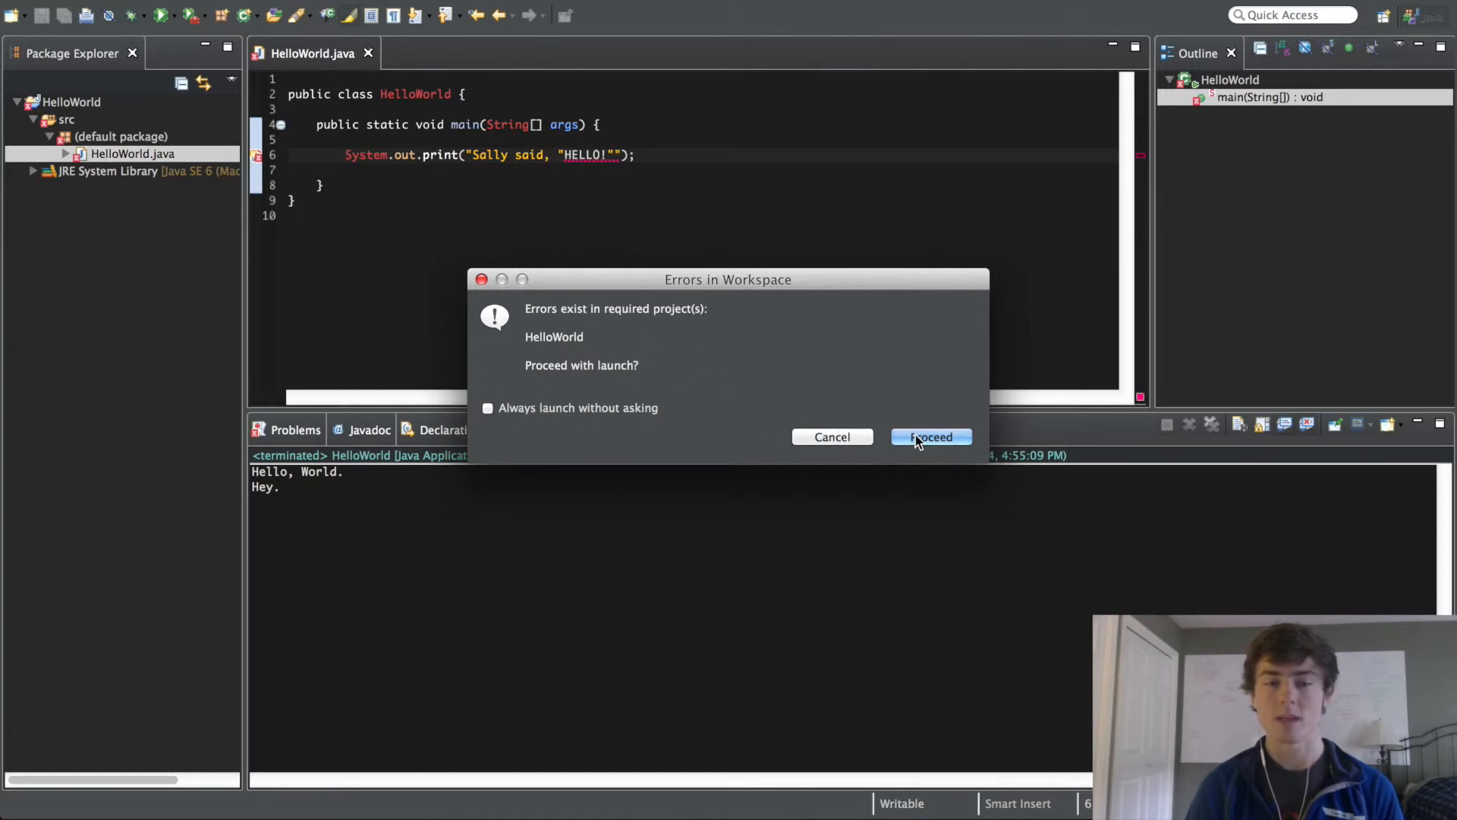
Step: Proceed with the launch despite the compile errors and return to the Sally statement
{"action": "left_click", "coordinate": [930, 437]}
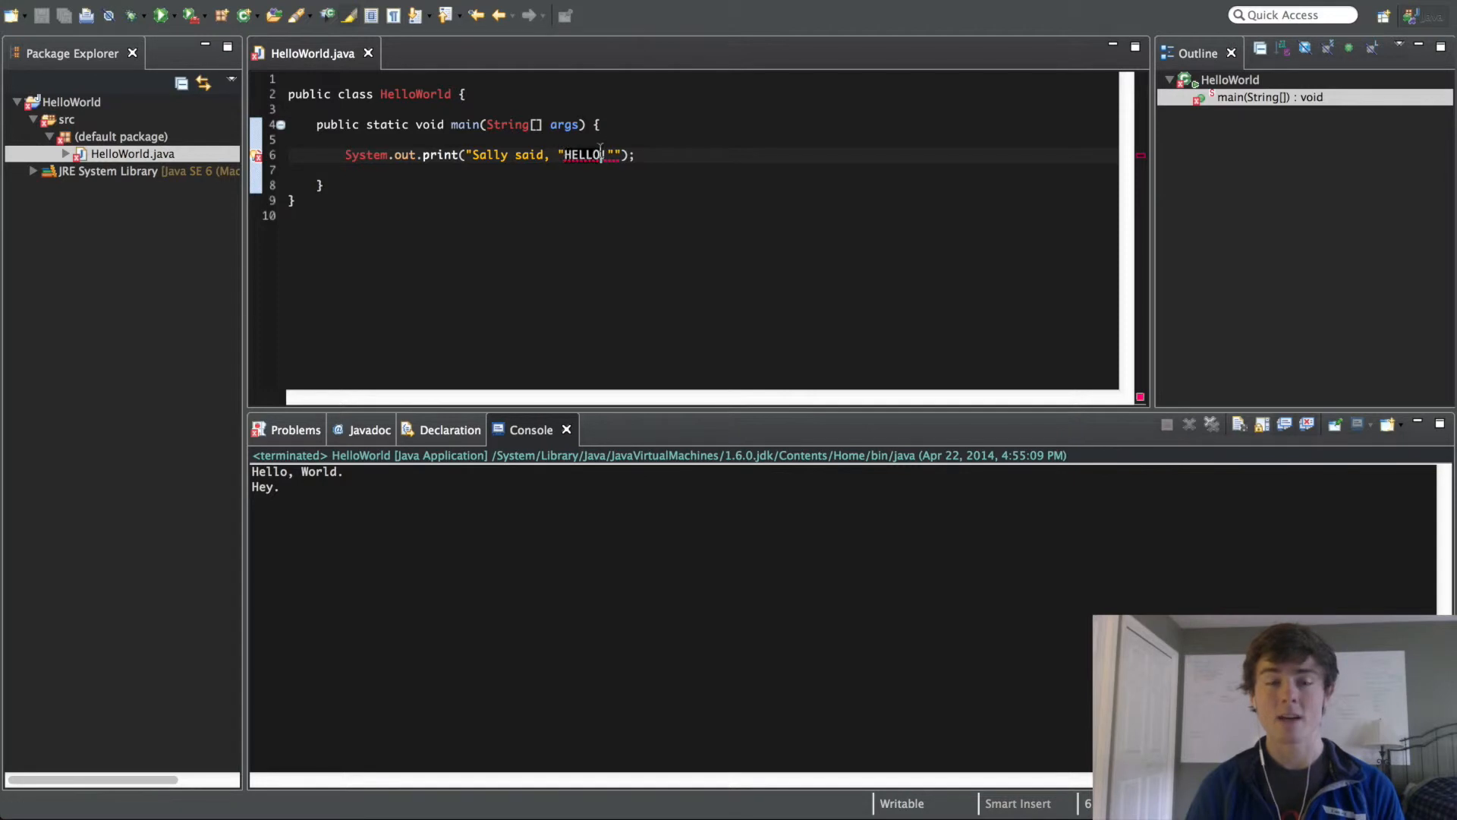
{"action": "type", "text": "!"}
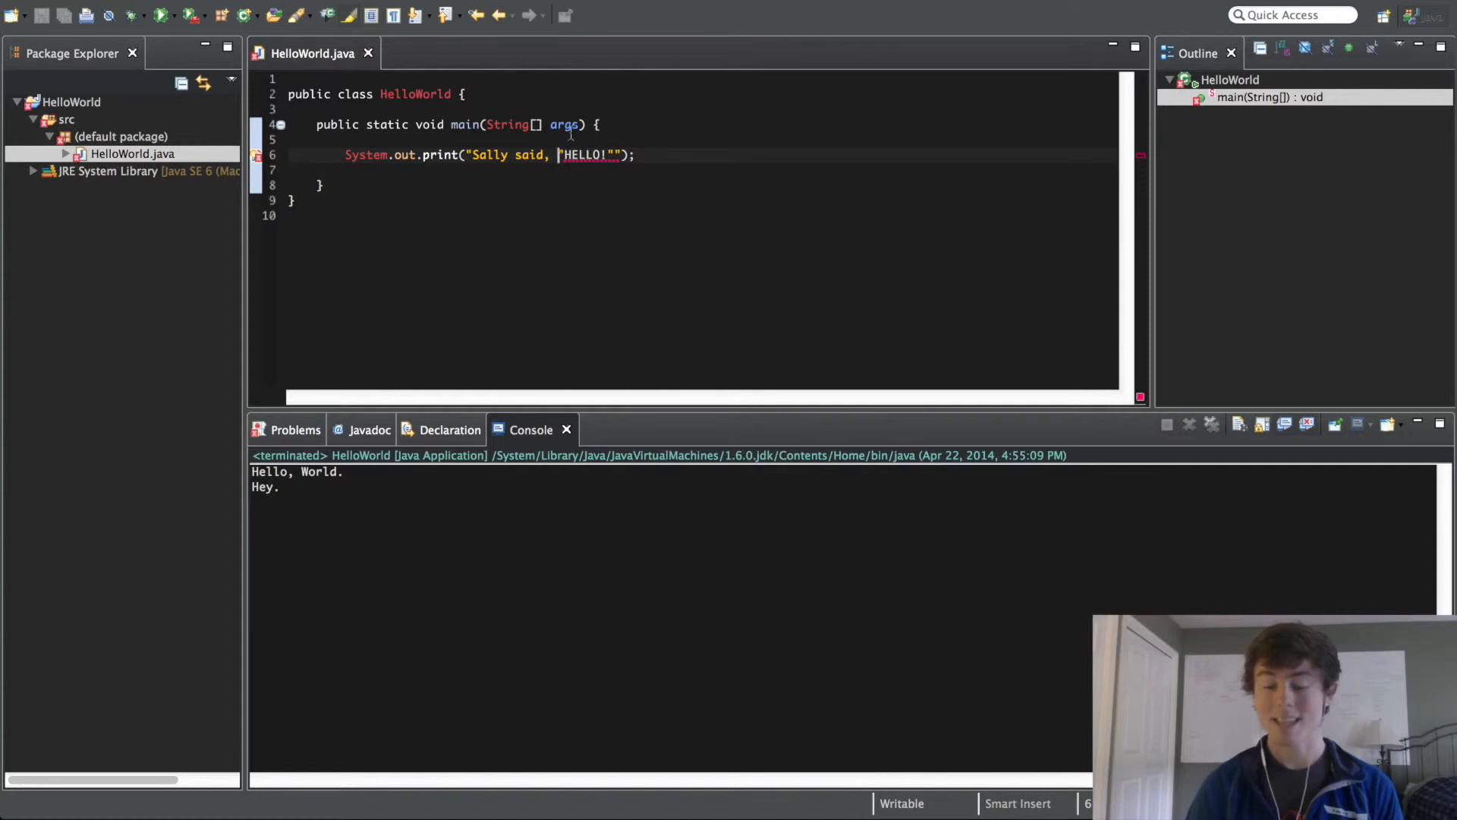
Step: Escape both inner quotes around HELLO! with backslashes so the statement compiles
{"action": "type", "text": "\\"}
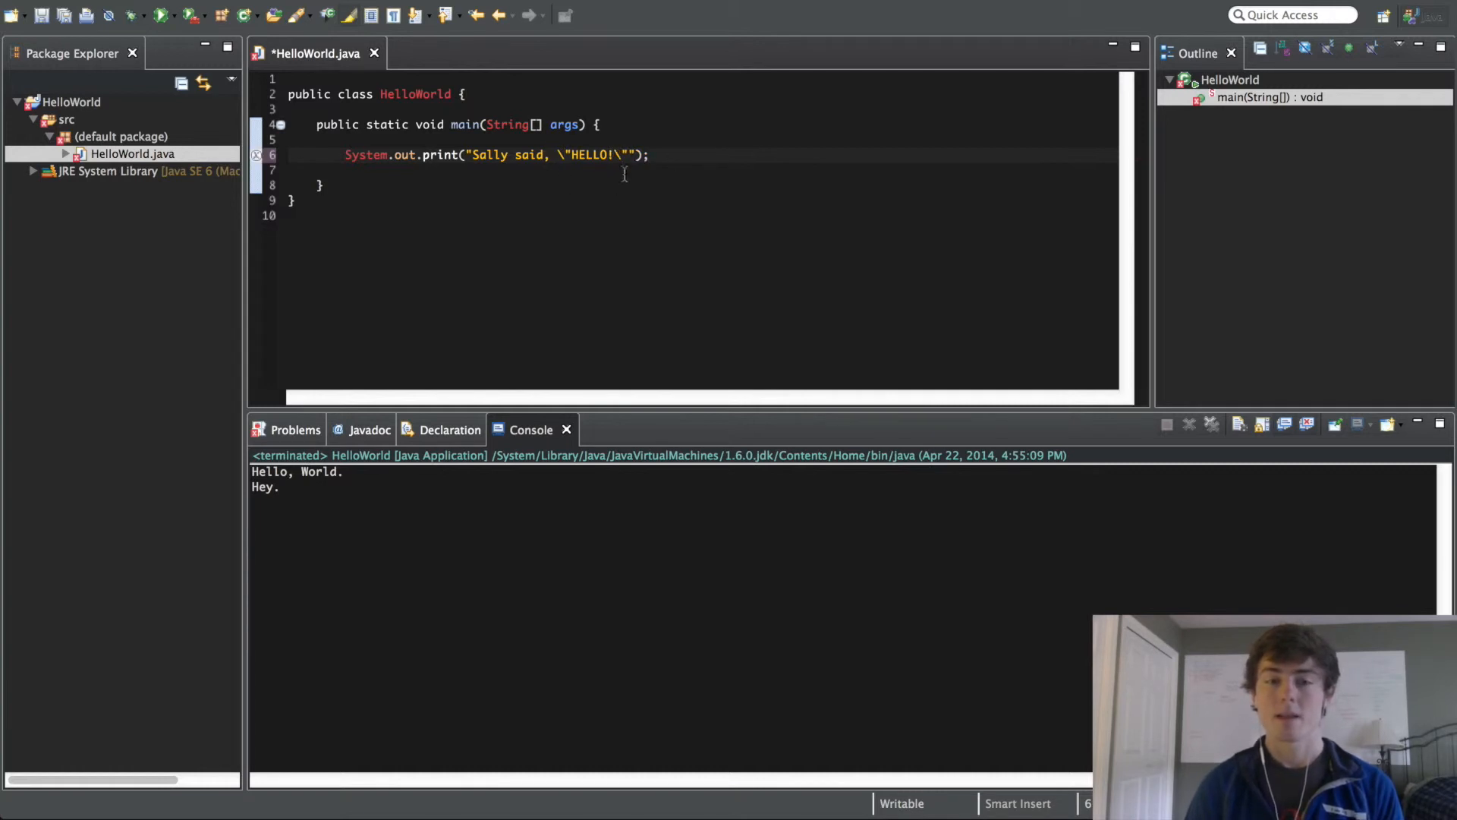
{"action": "mouse_move", "coordinate": [638, 186]}
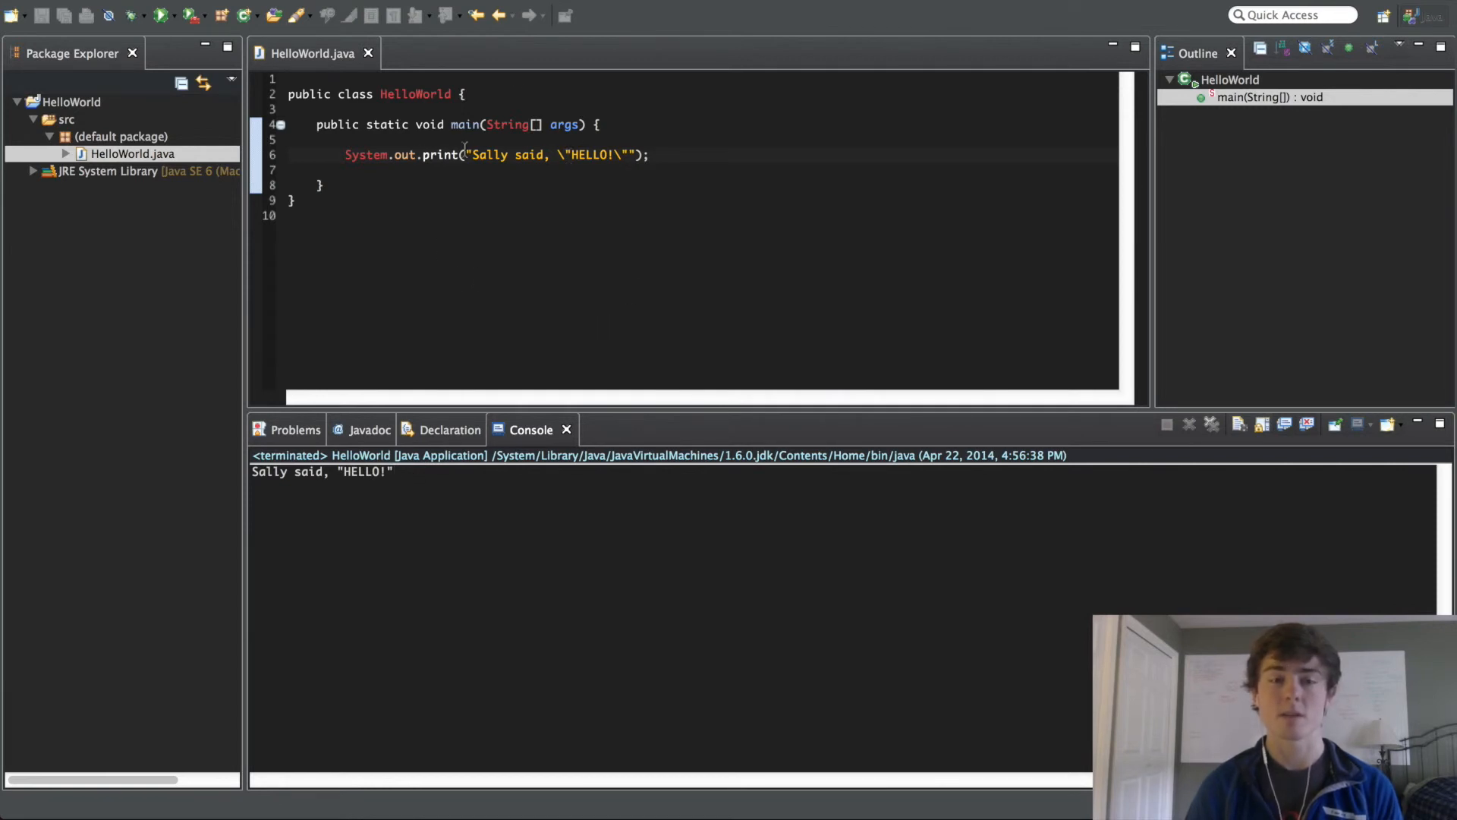
{"action": "type", "text": "\\"}
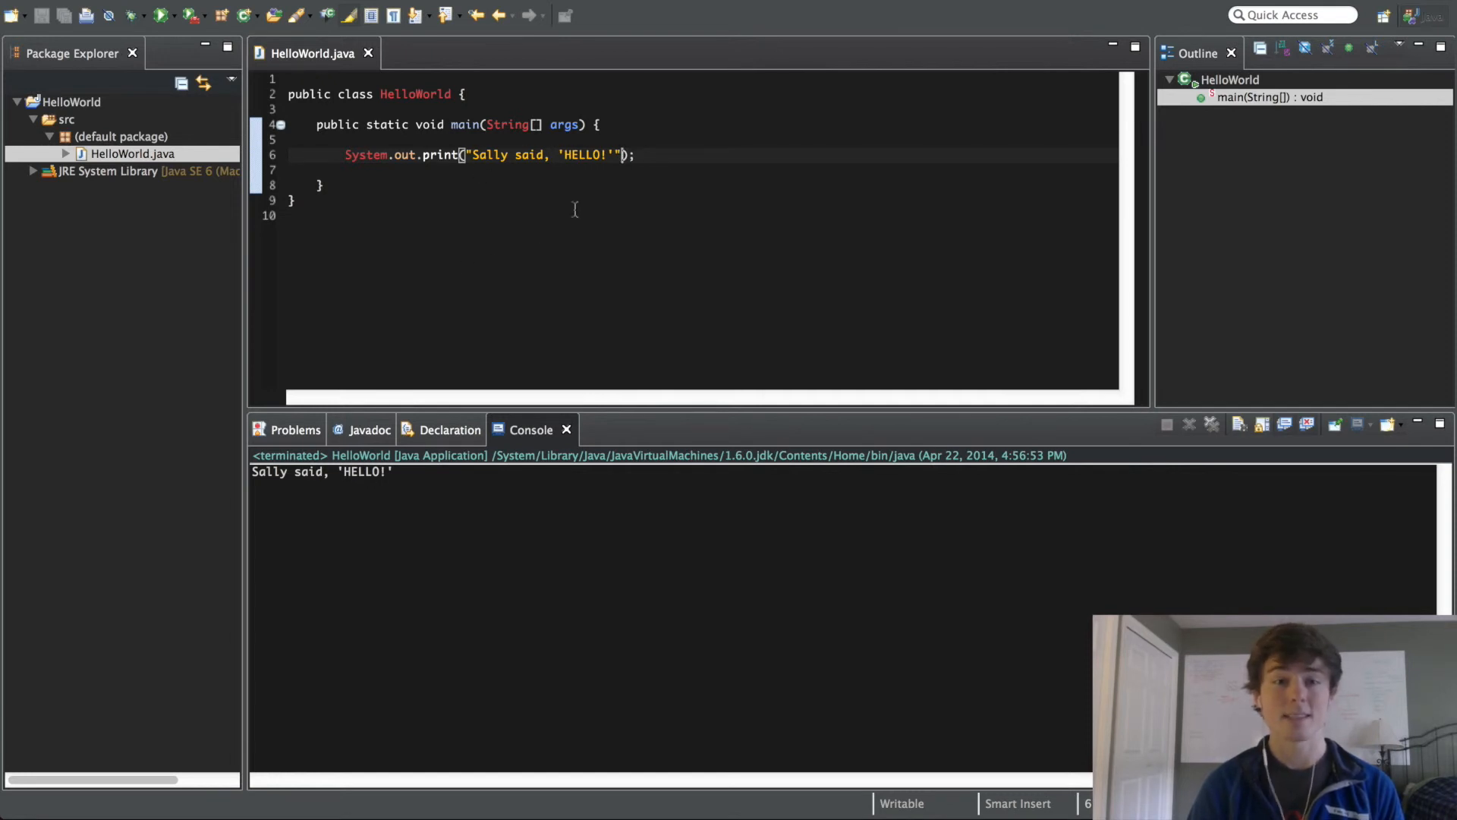
Step: Concatenate \n + "What's up dawg." onto the print and run for two-line output
{"action": "type", "text": "+"}
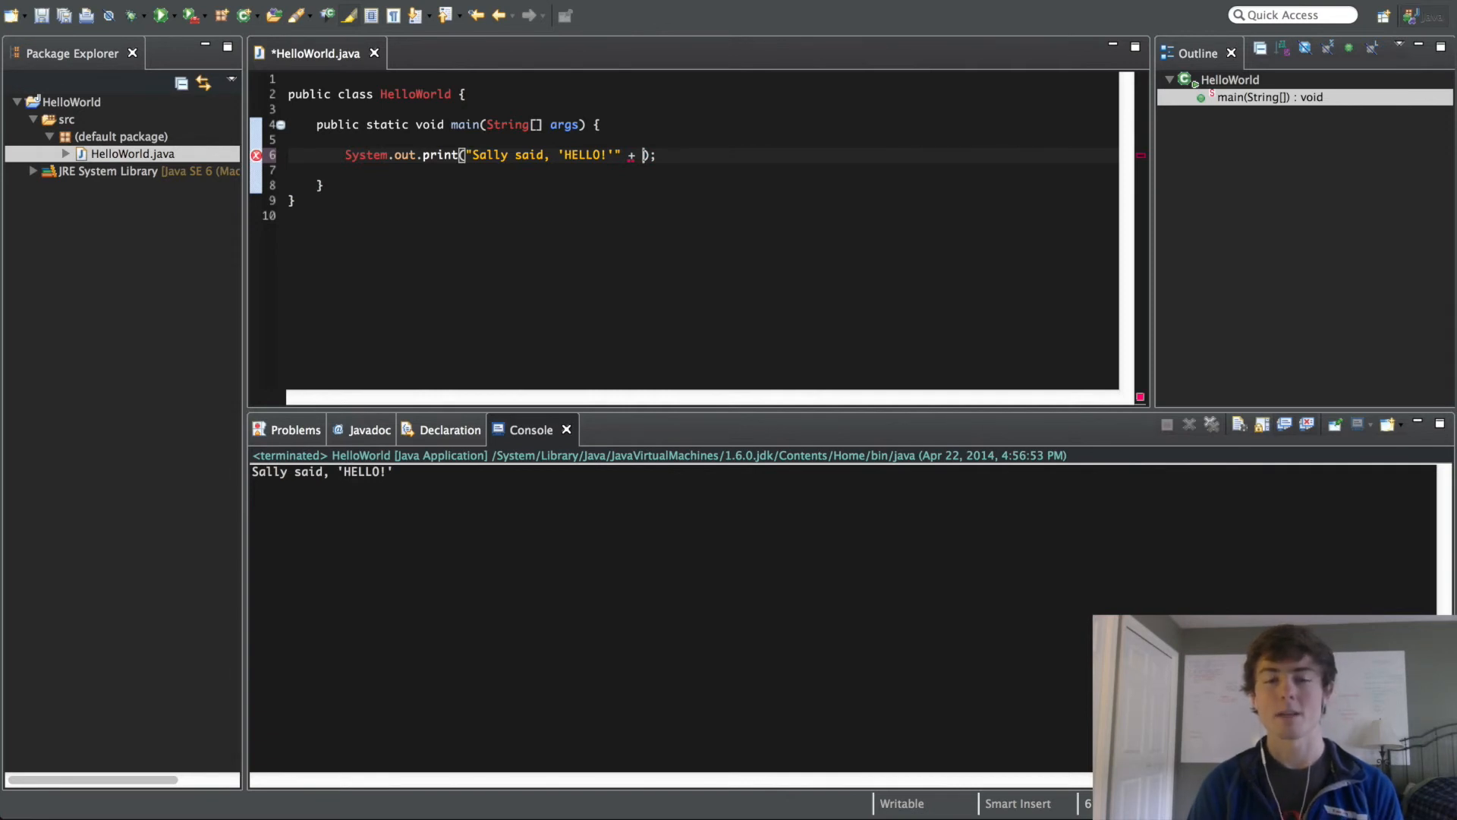
{"action": "type", "text": "\""}
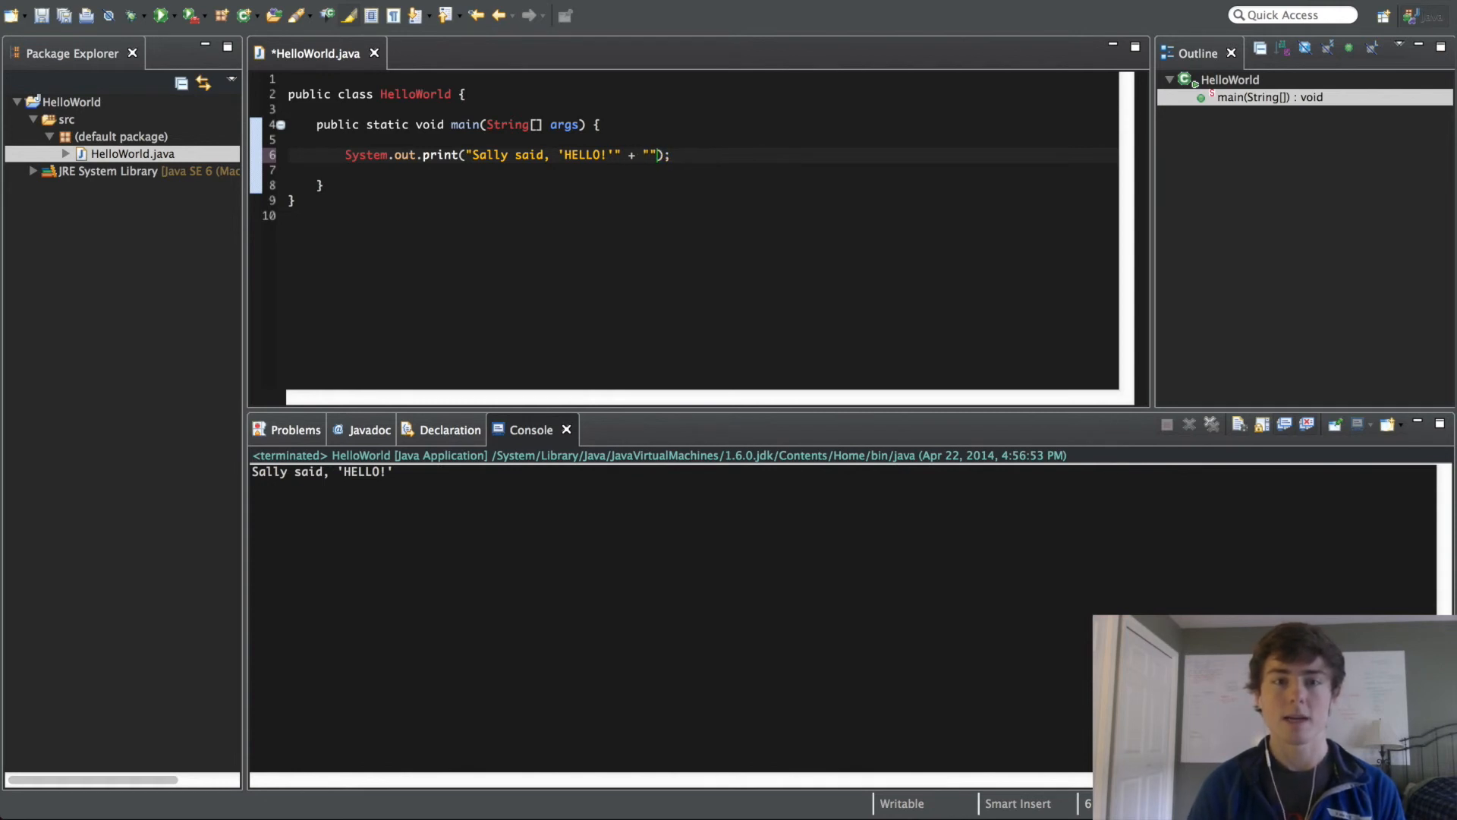
{"action": "type", "text": "\\n"}
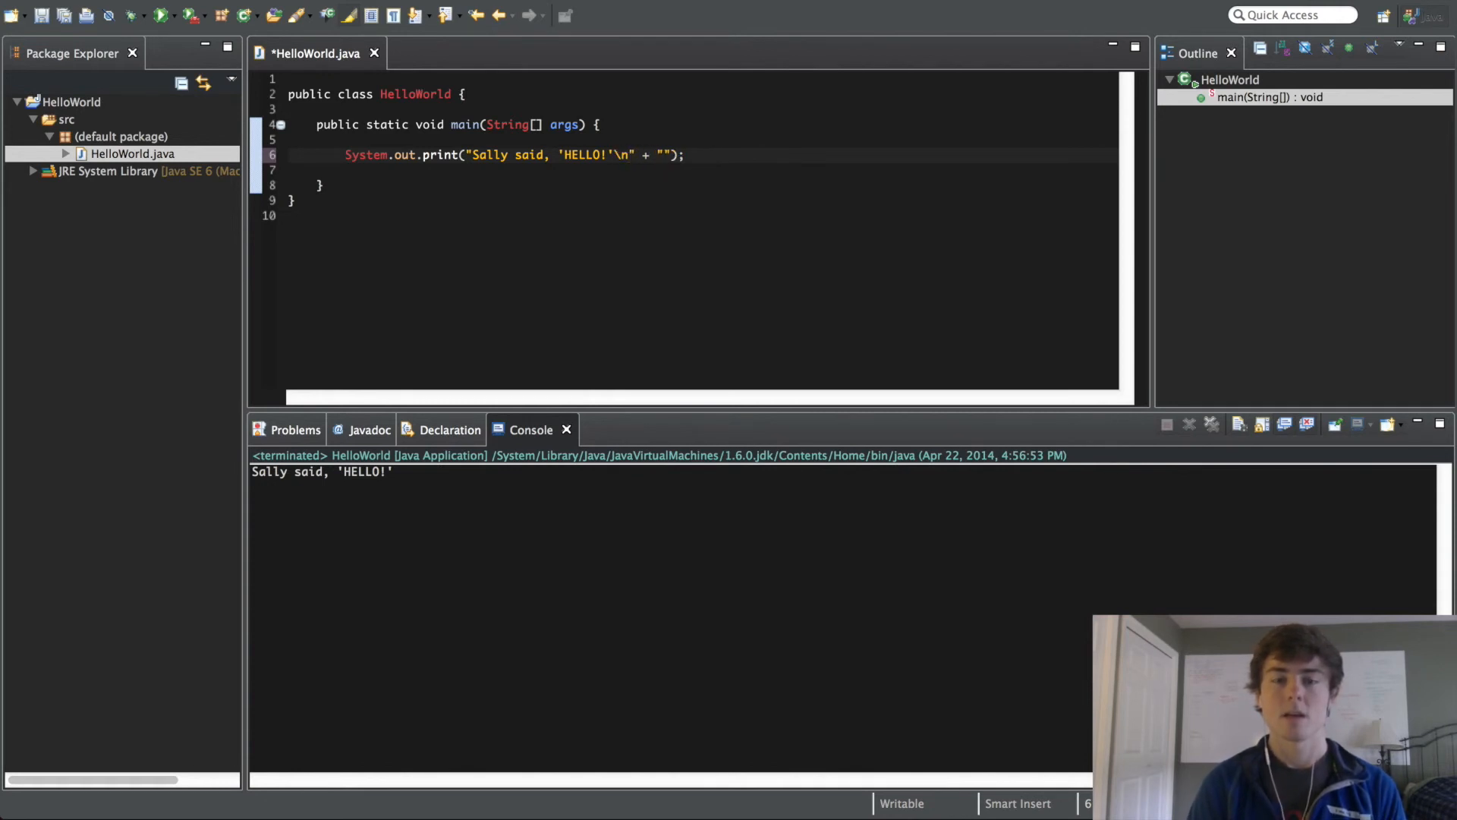
{"action": "type", "text": "What's up dawg."}
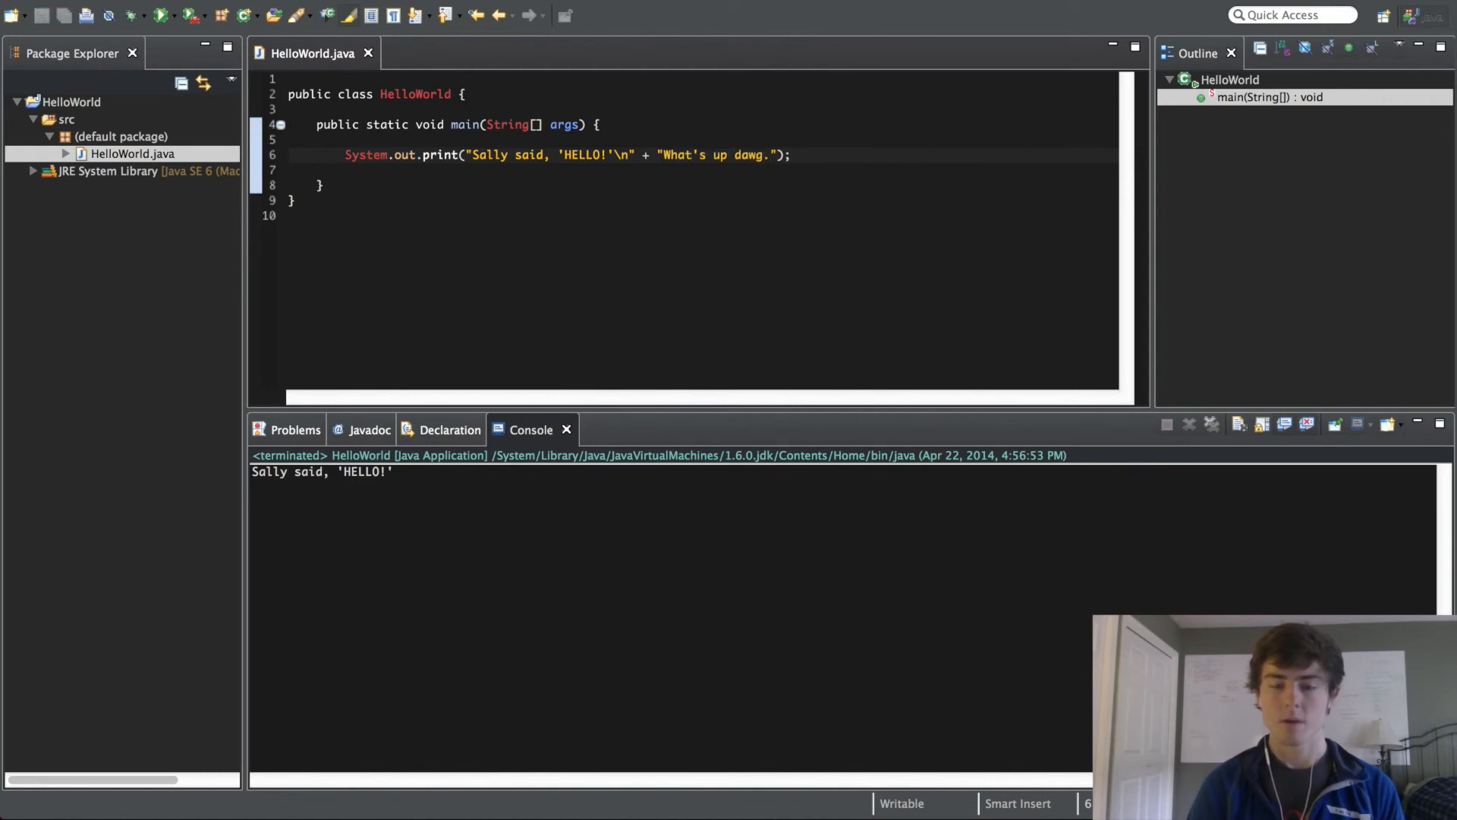
{"action": "left_click", "coordinate": [162, 16]}
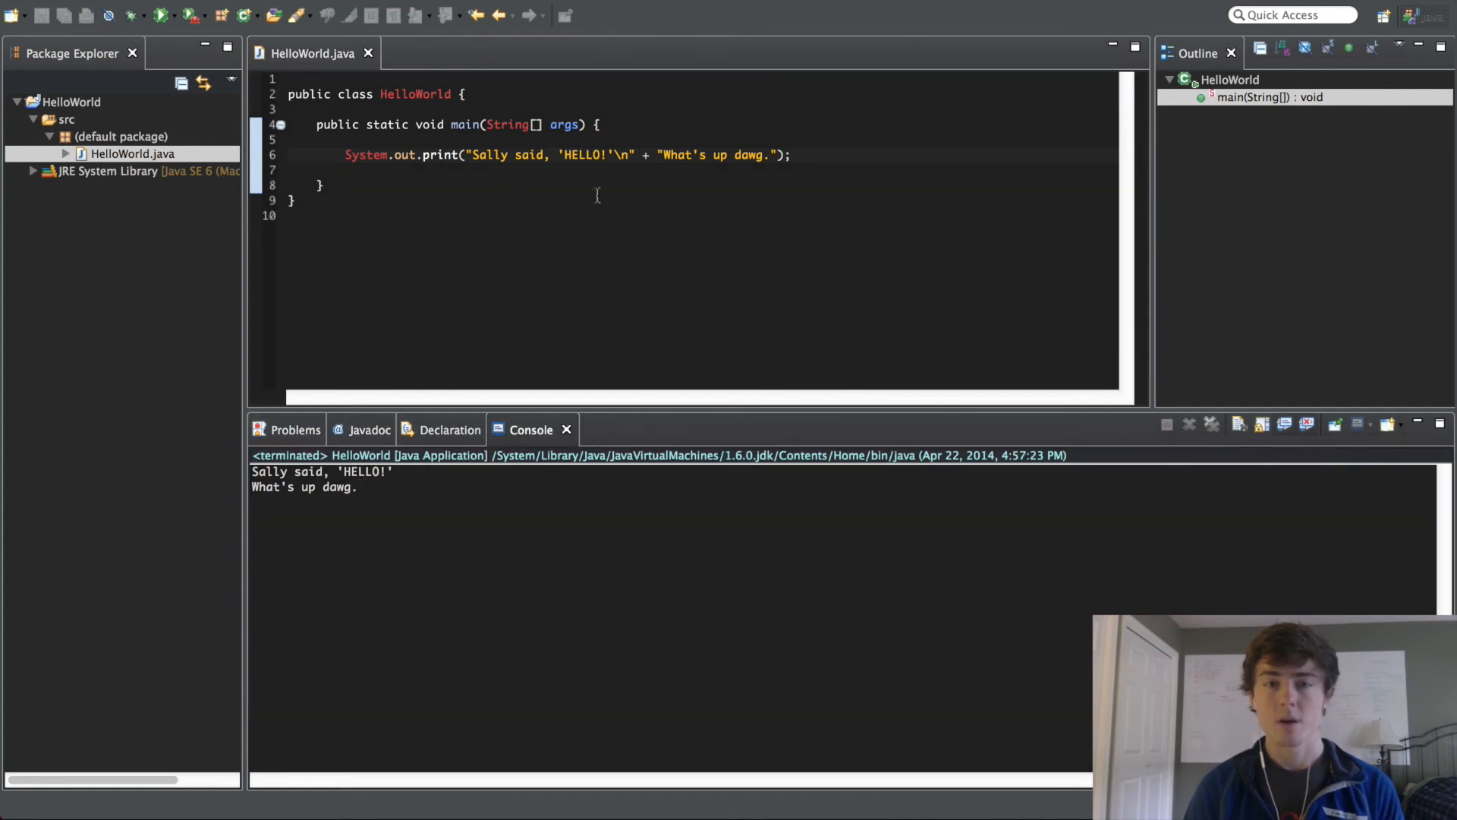
{"action": "mouse_move", "coordinate": [577, 229]}
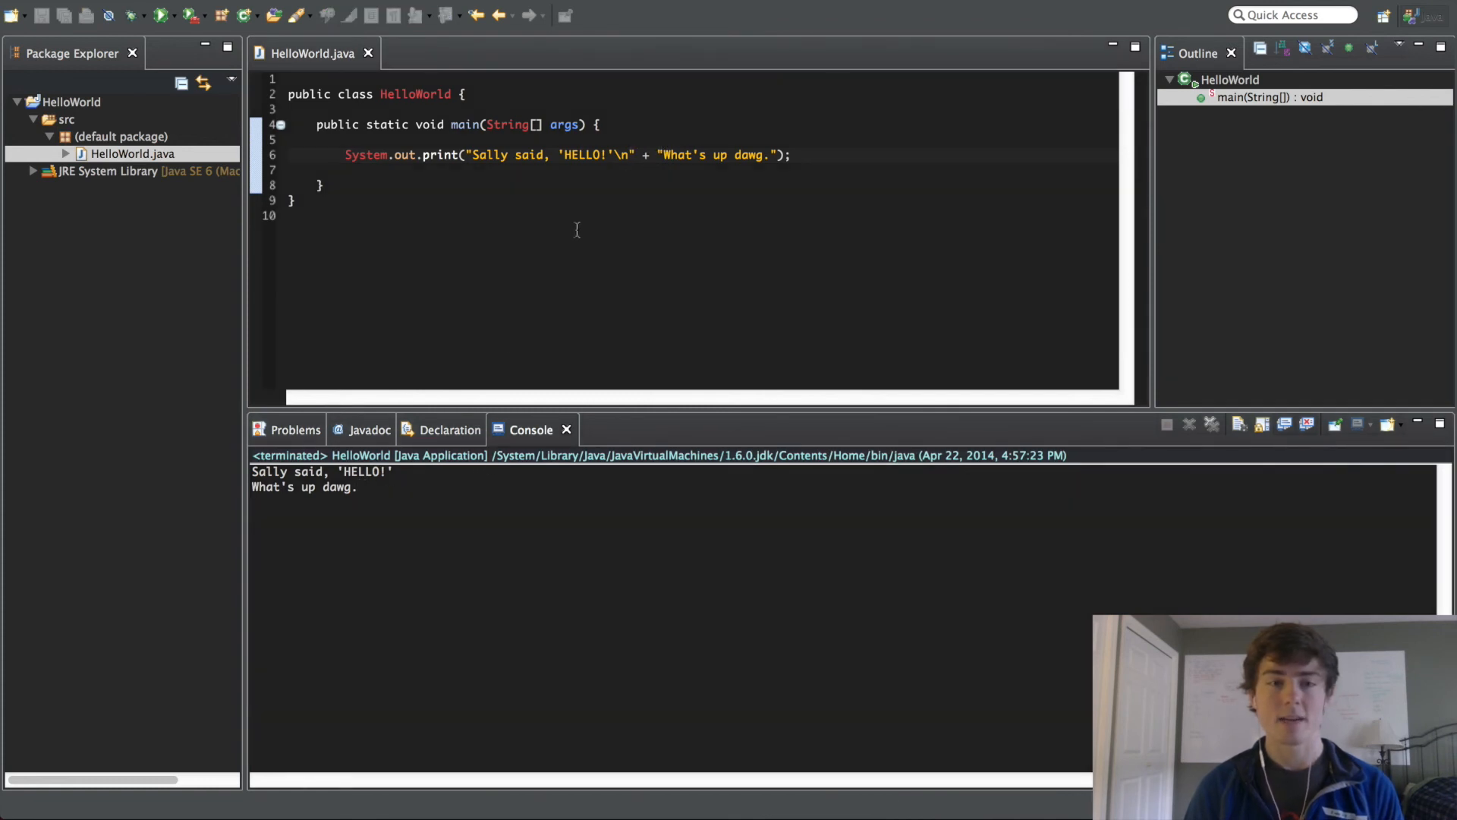